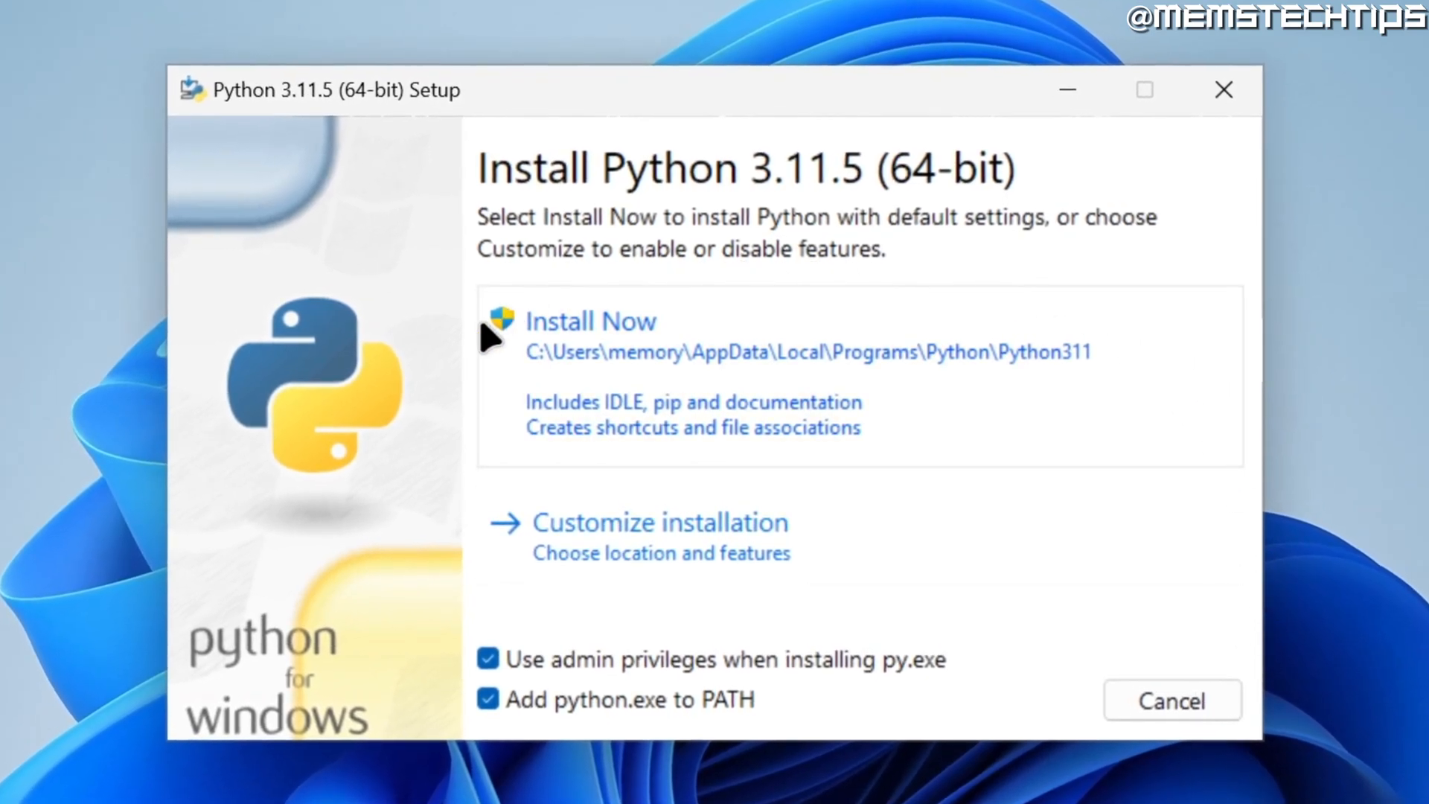
mouse_move(679, 429)
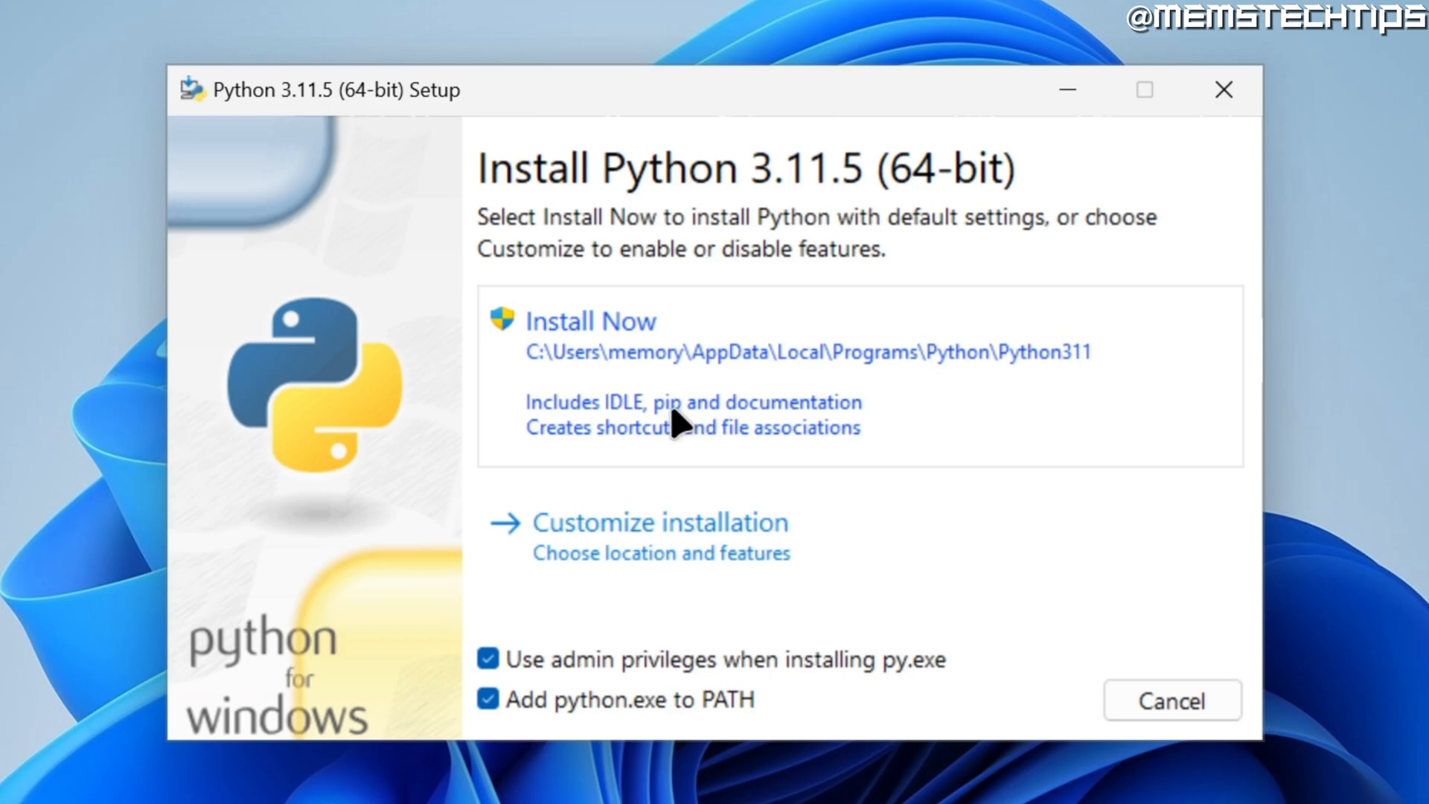
mouse_move(627, 540)
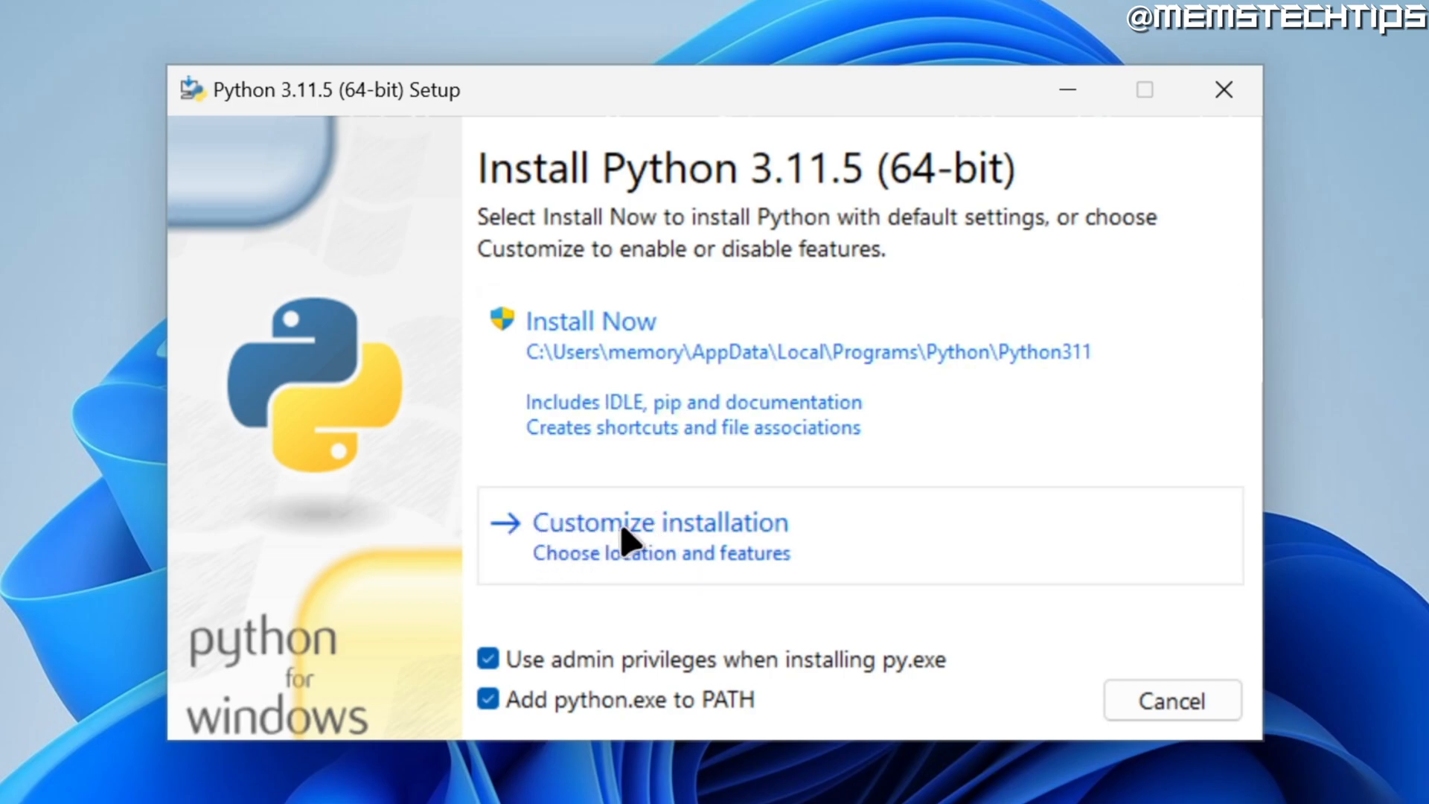
Choose Customize installation in Python 3.11.5 Setup to reach Optional Features with pip included.
click(661, 522)
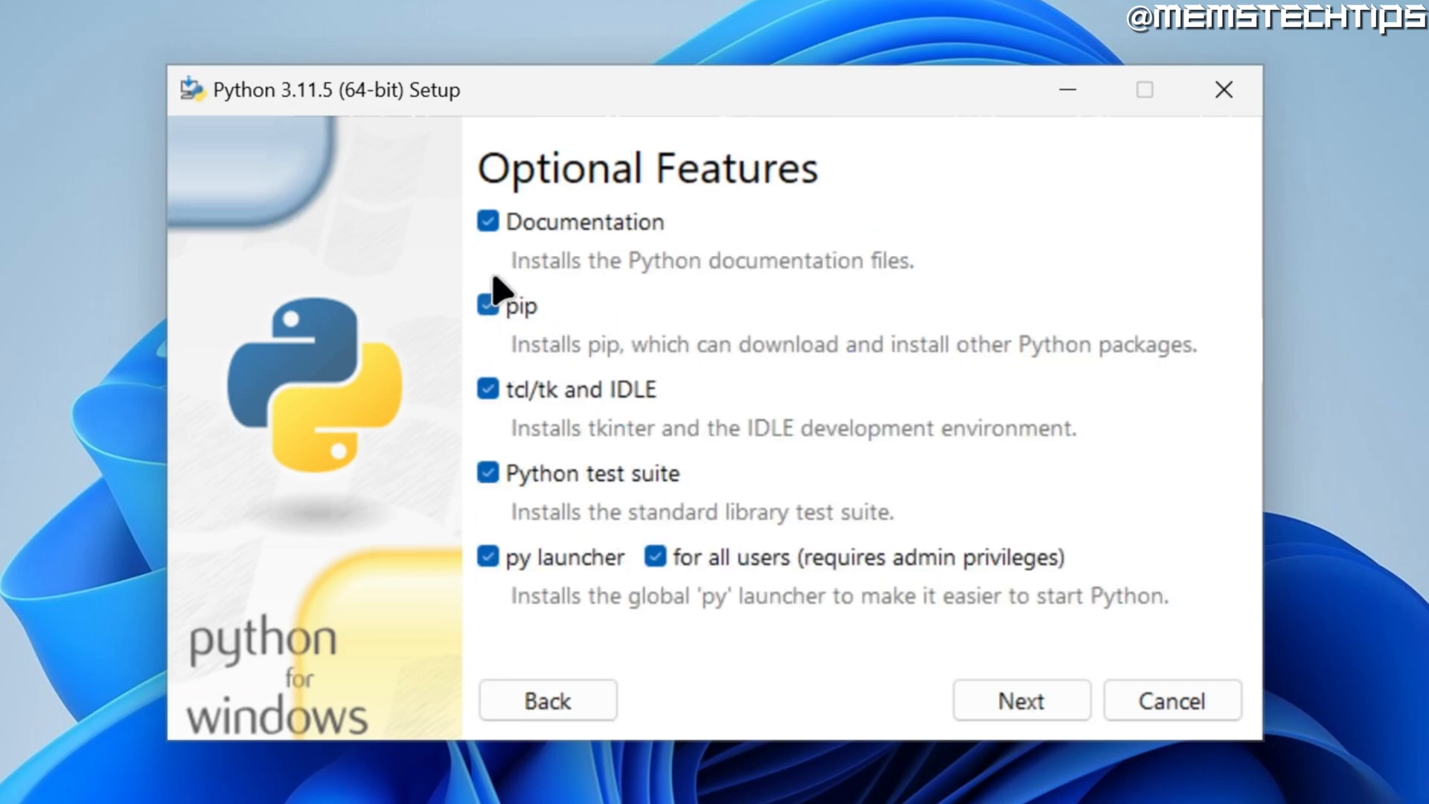
mouse_move(497, 324)
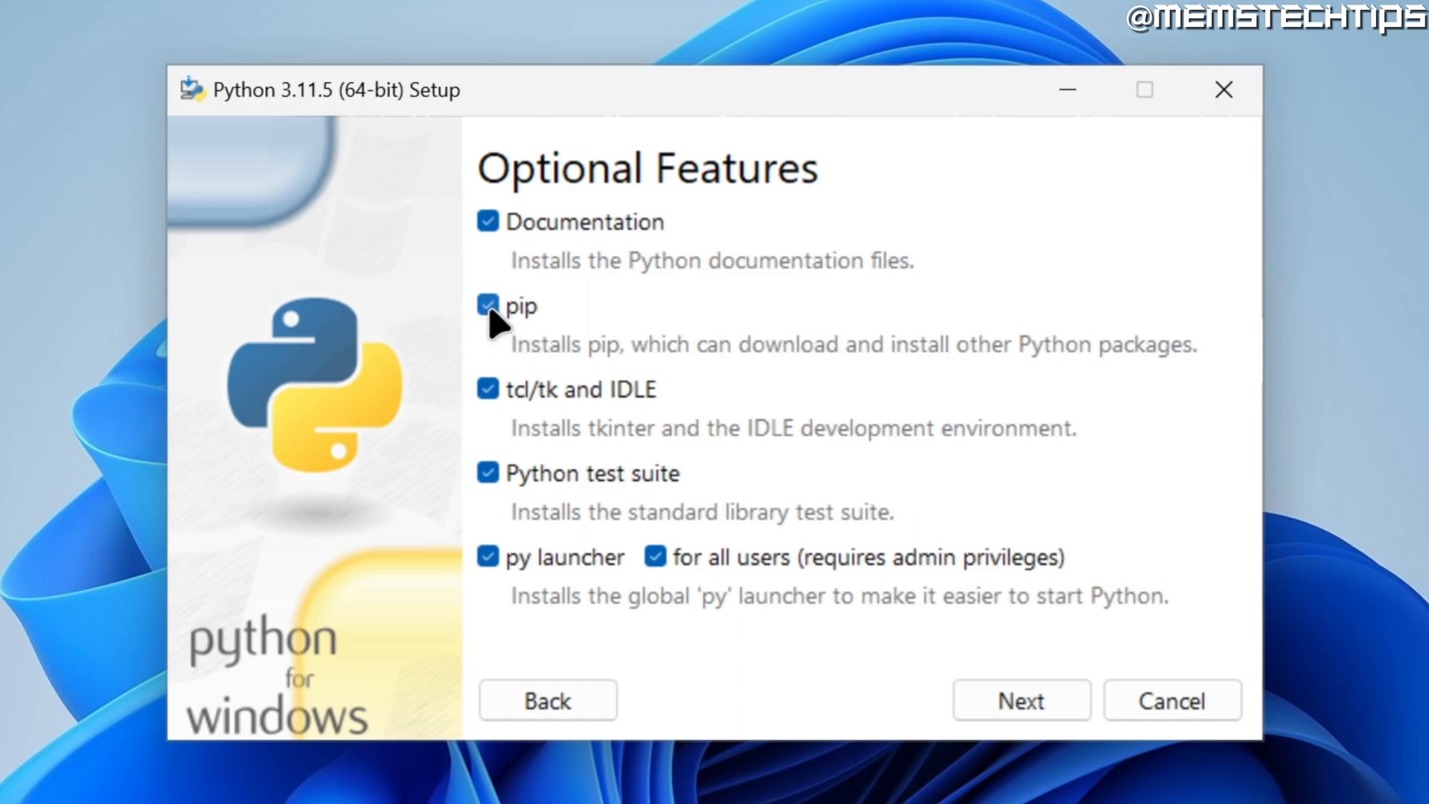
mouse_move(775, 375)
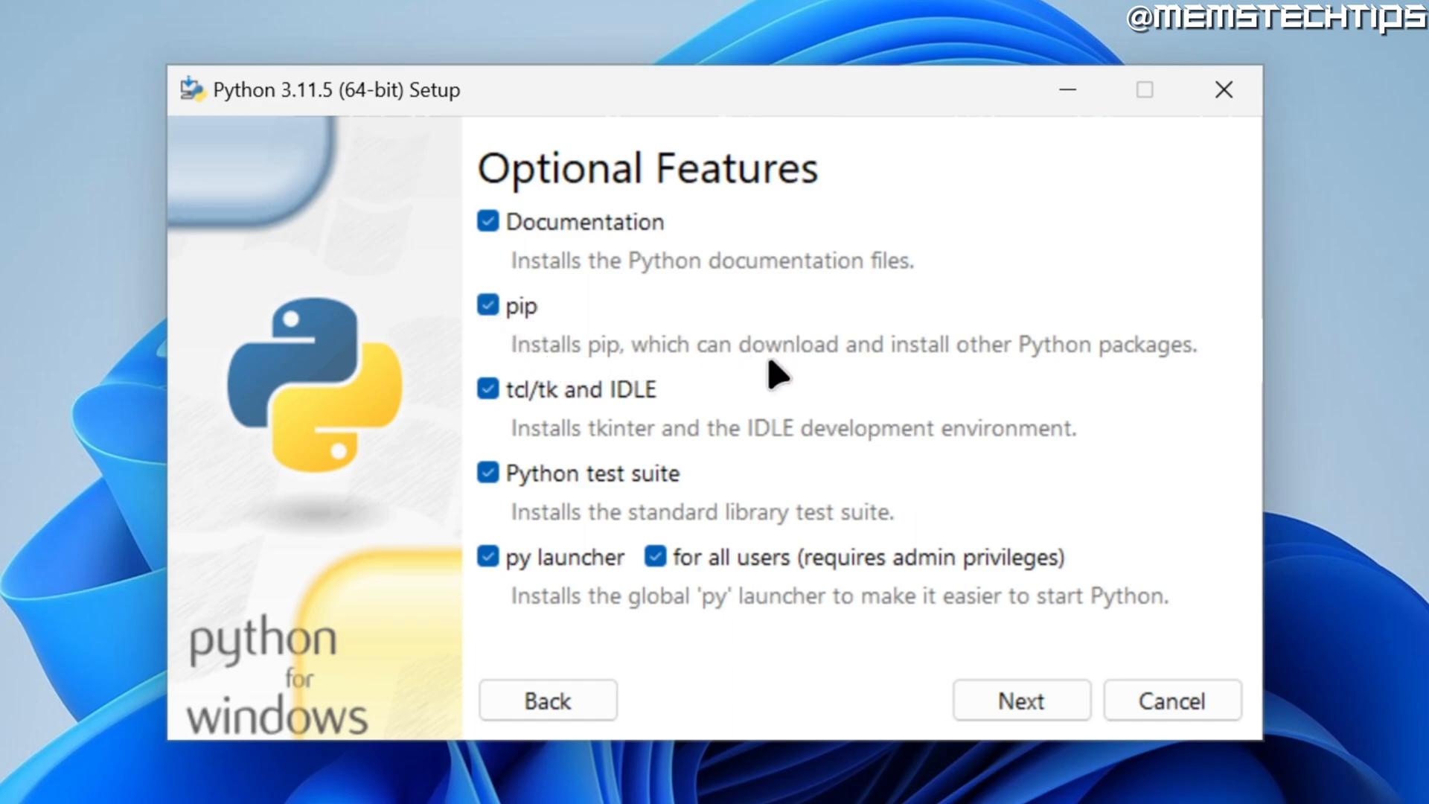
mouse_move(1085, 378)
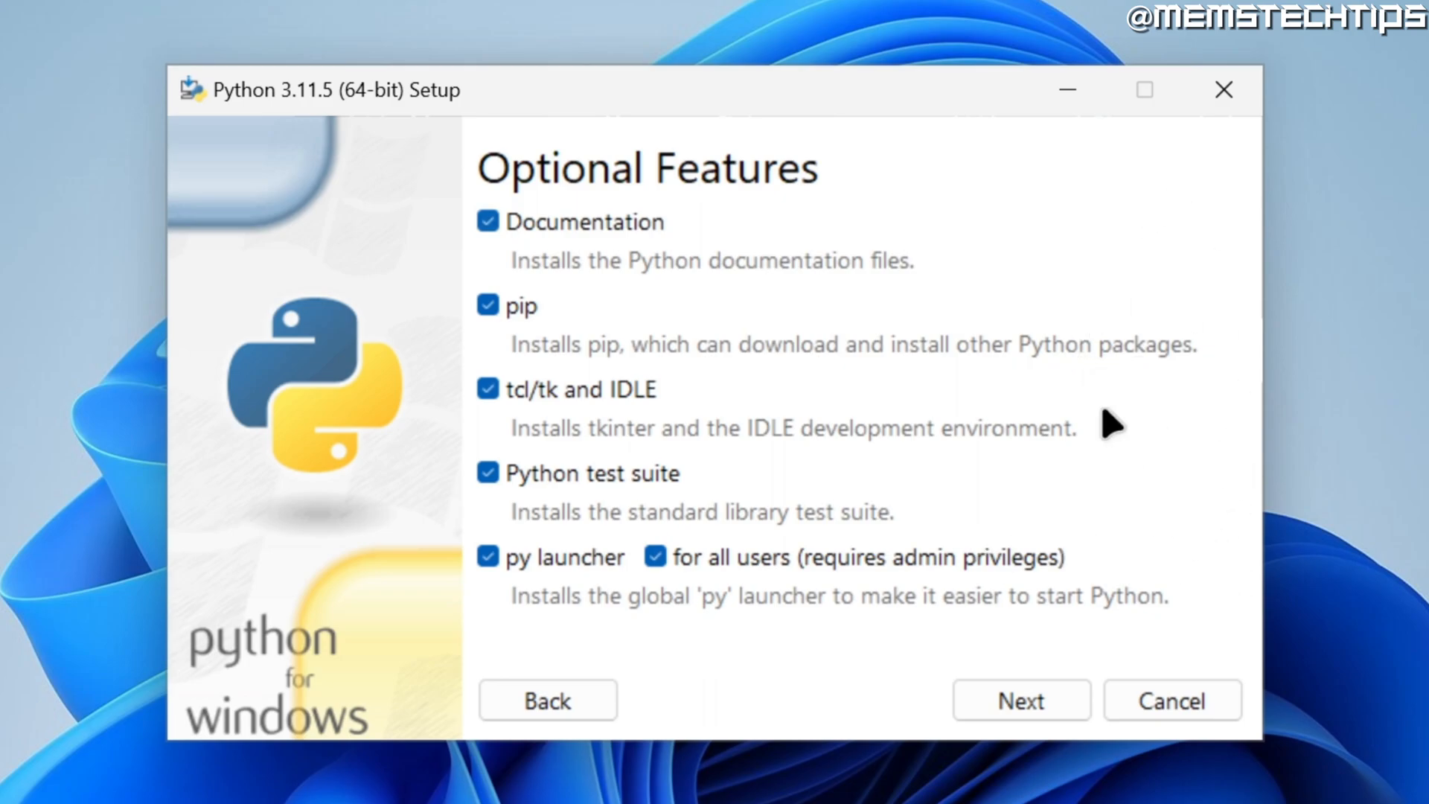
mouse_move(1157, 477)
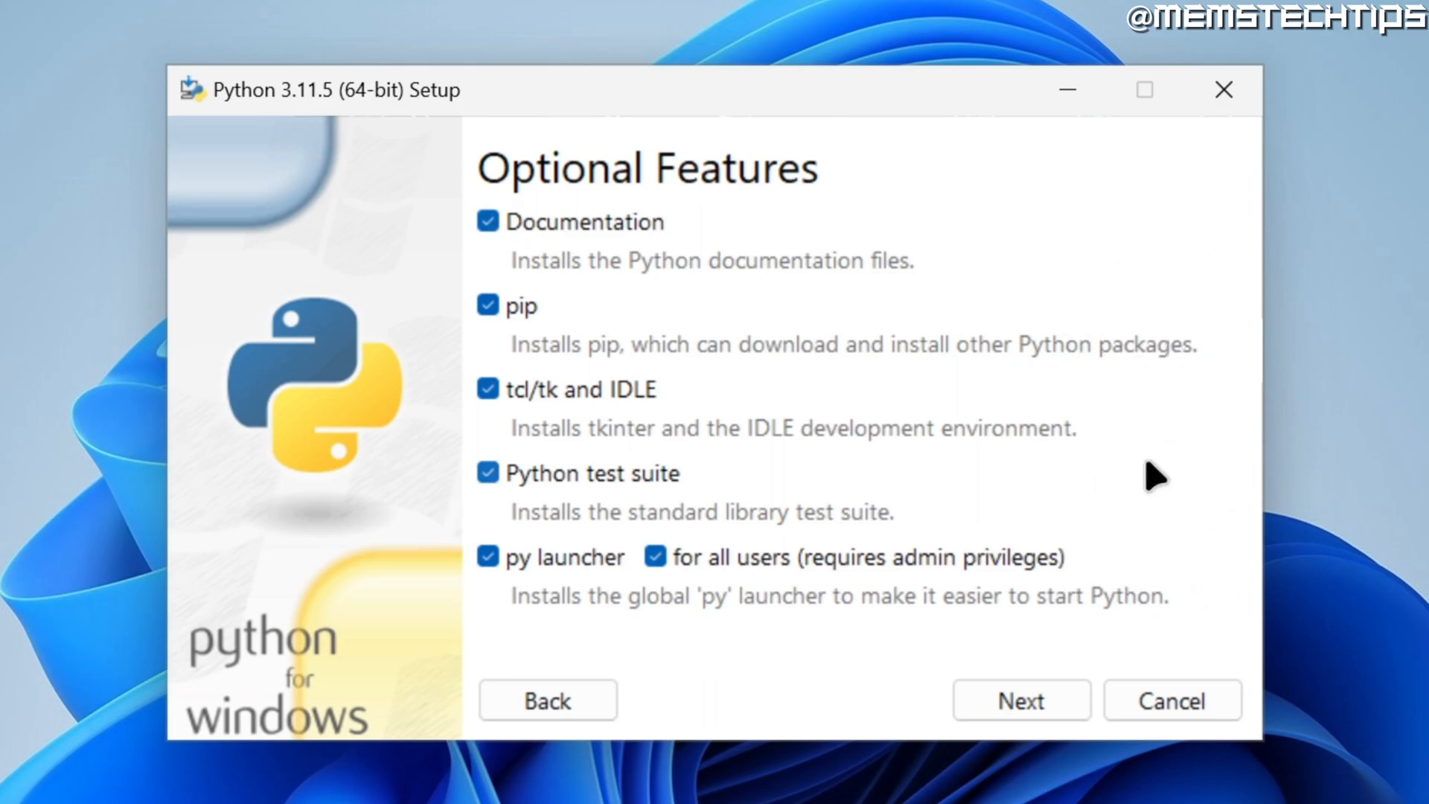
mouse_move(875, 381)
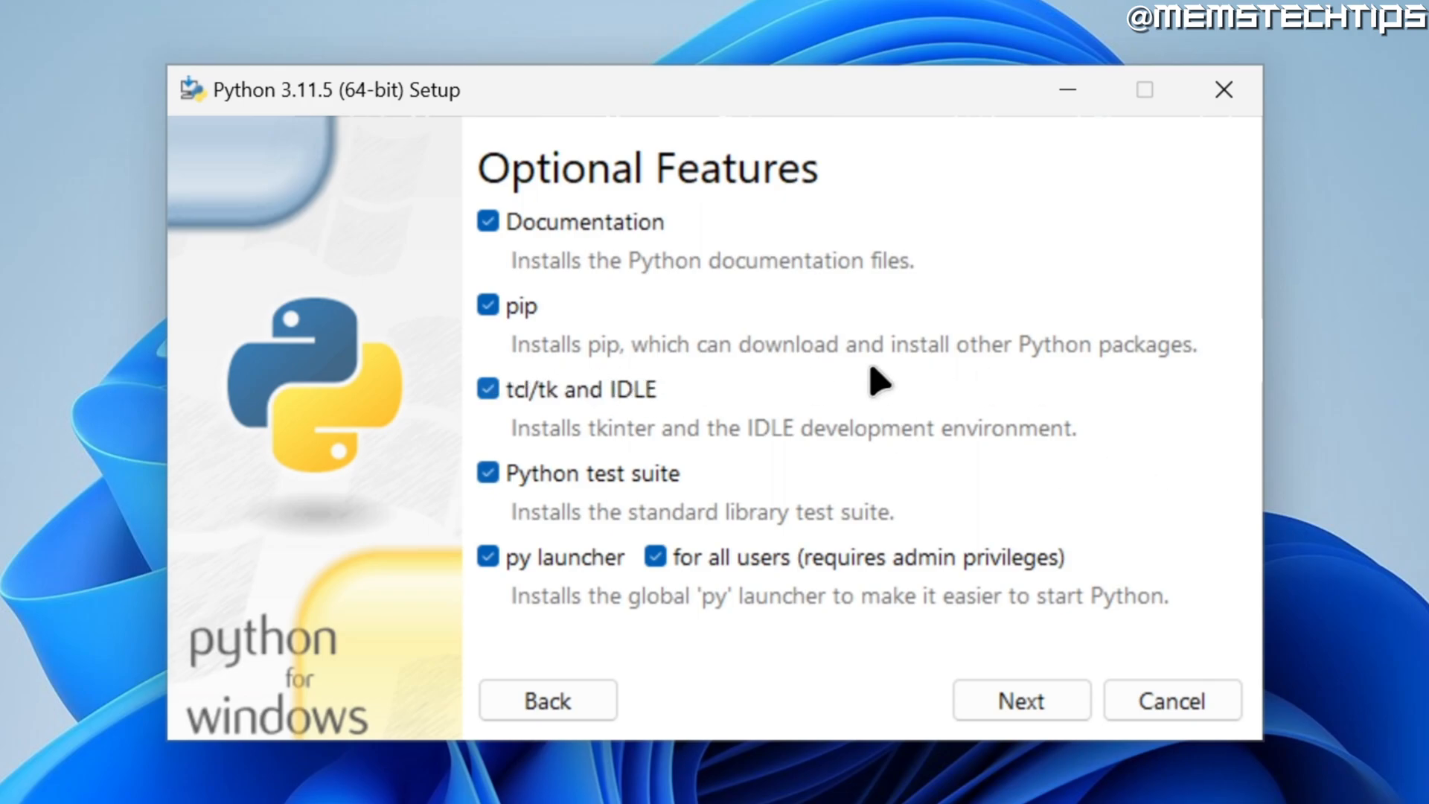
mouse_move(1141, 460)
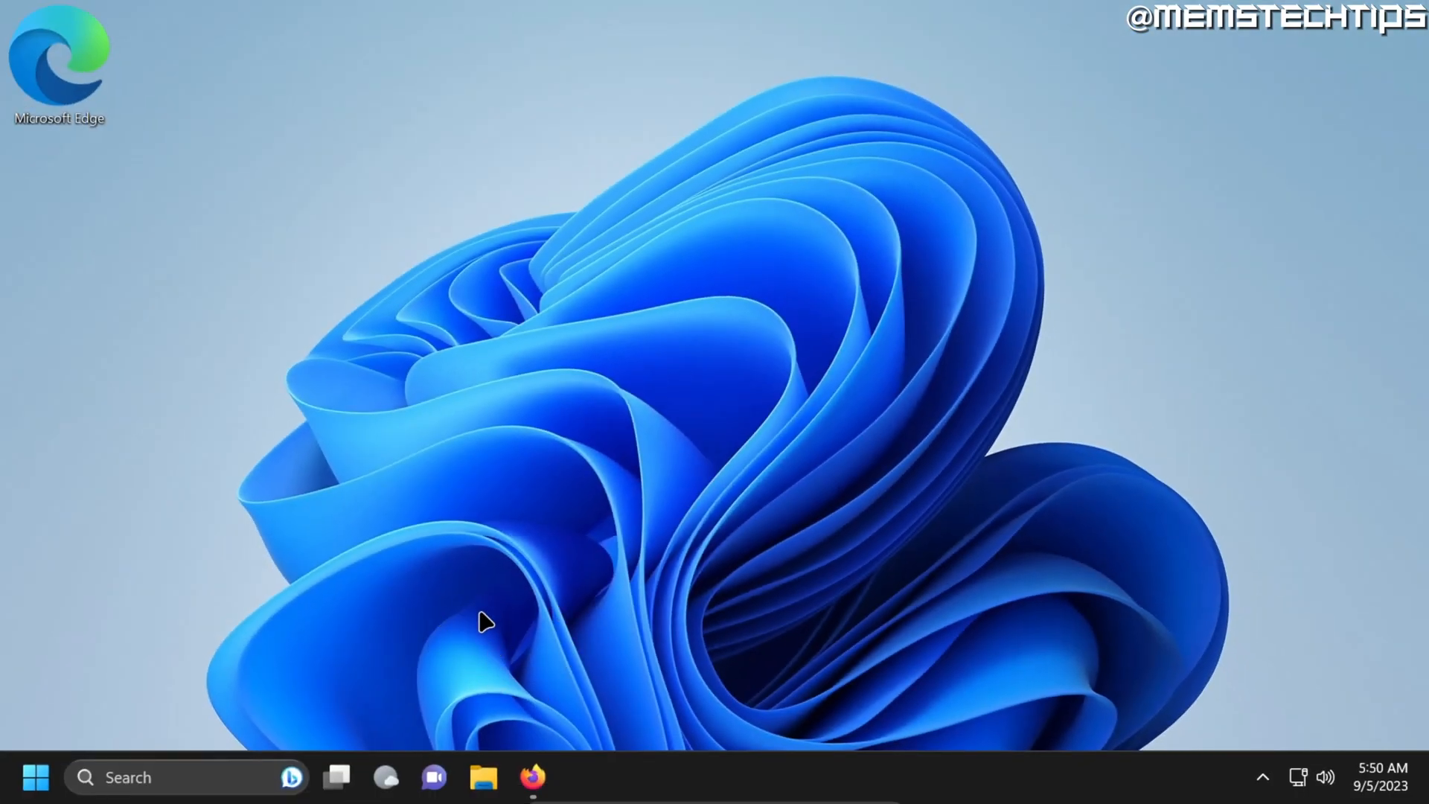
Launch Command Prompt from search and run python --version, showing Python 3.11.5.
text(cmd)
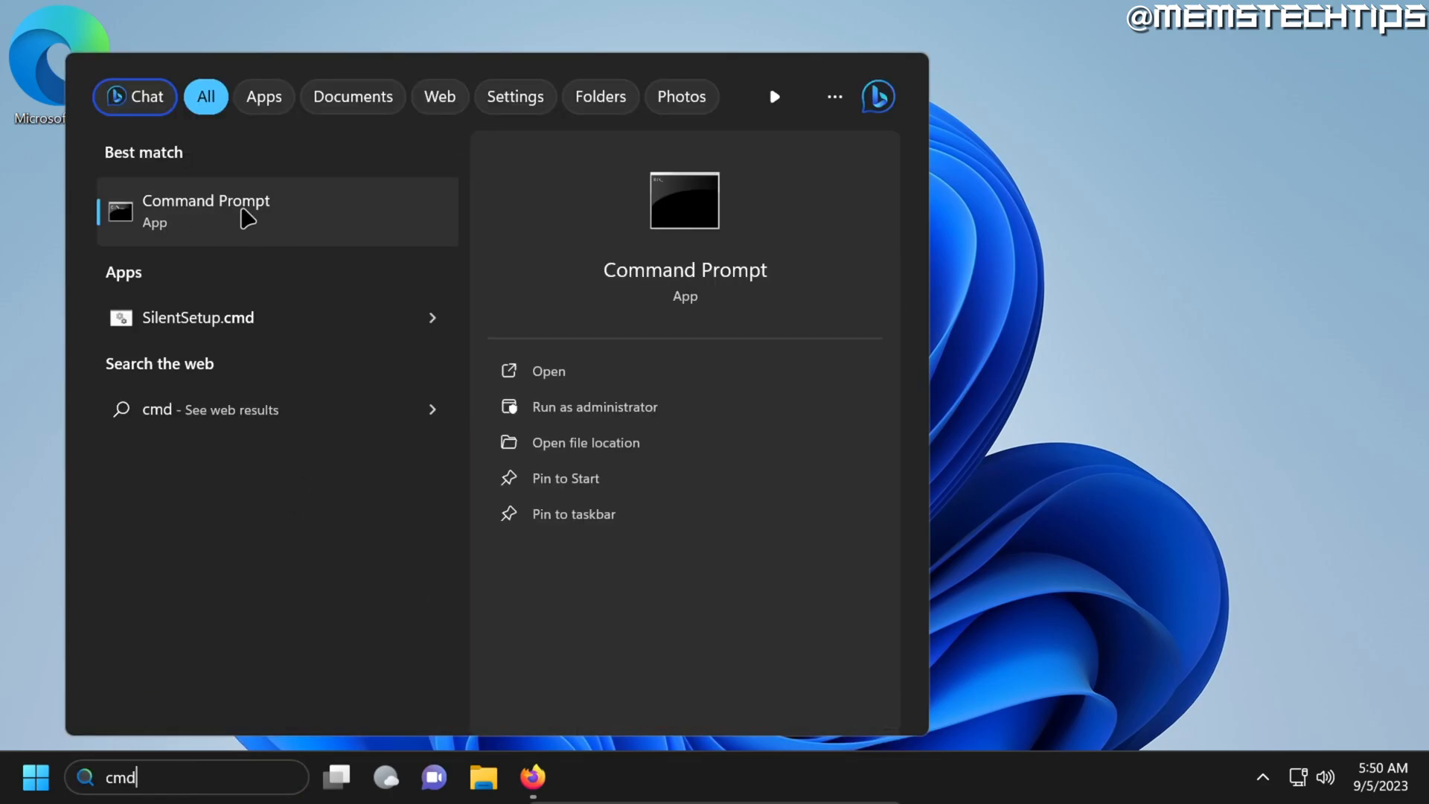
click(206, 211)
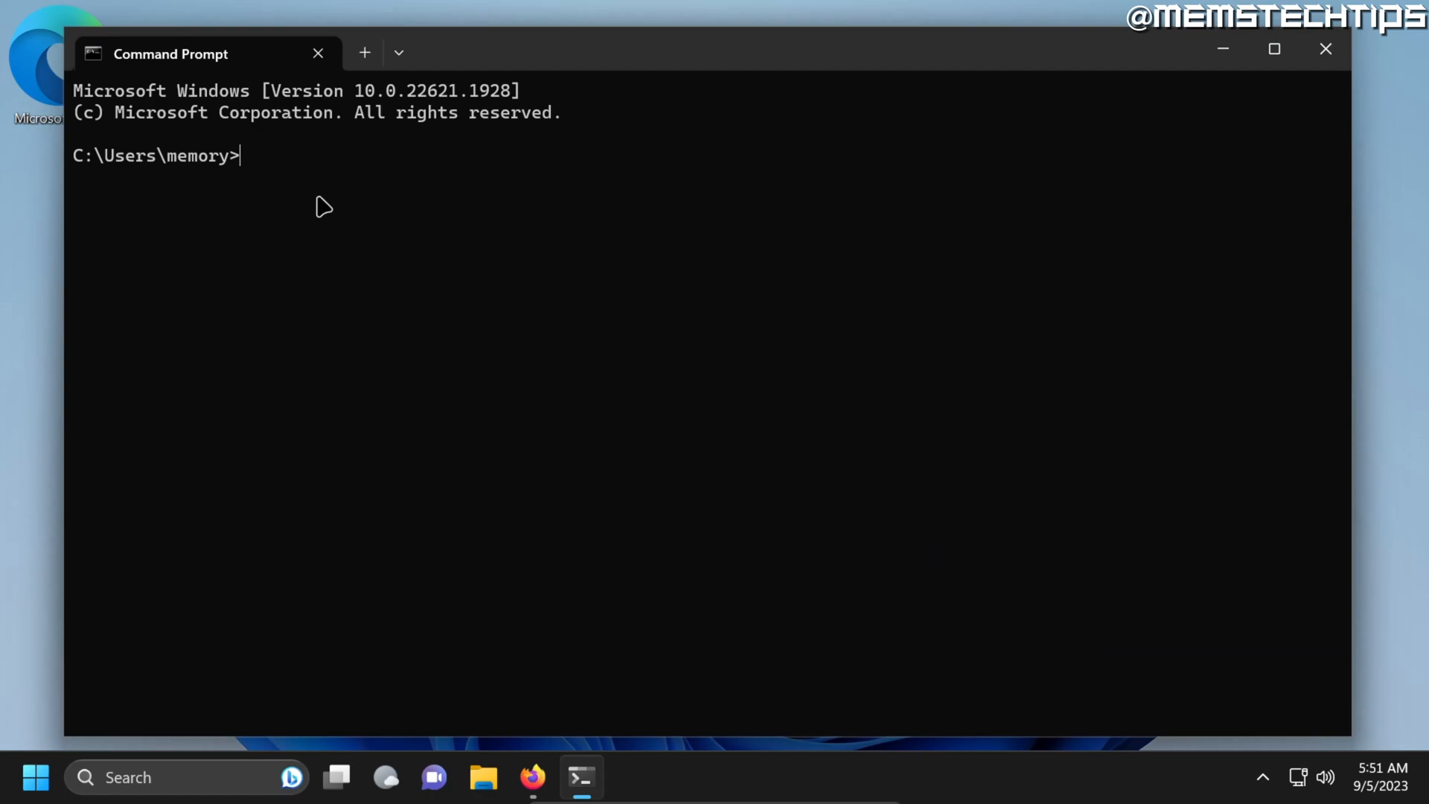
mouse_move(195, 194)
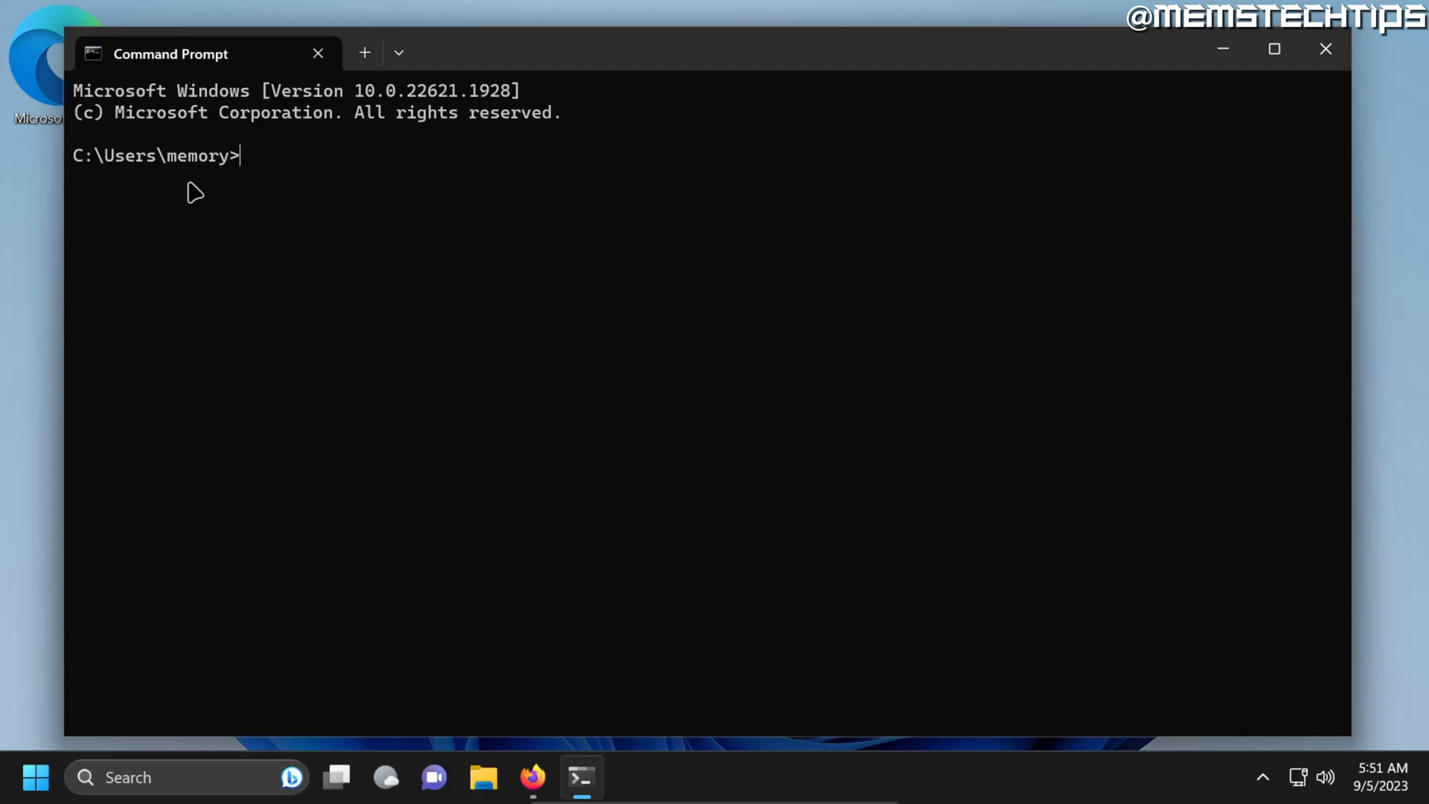
mouse_move(253, 204)
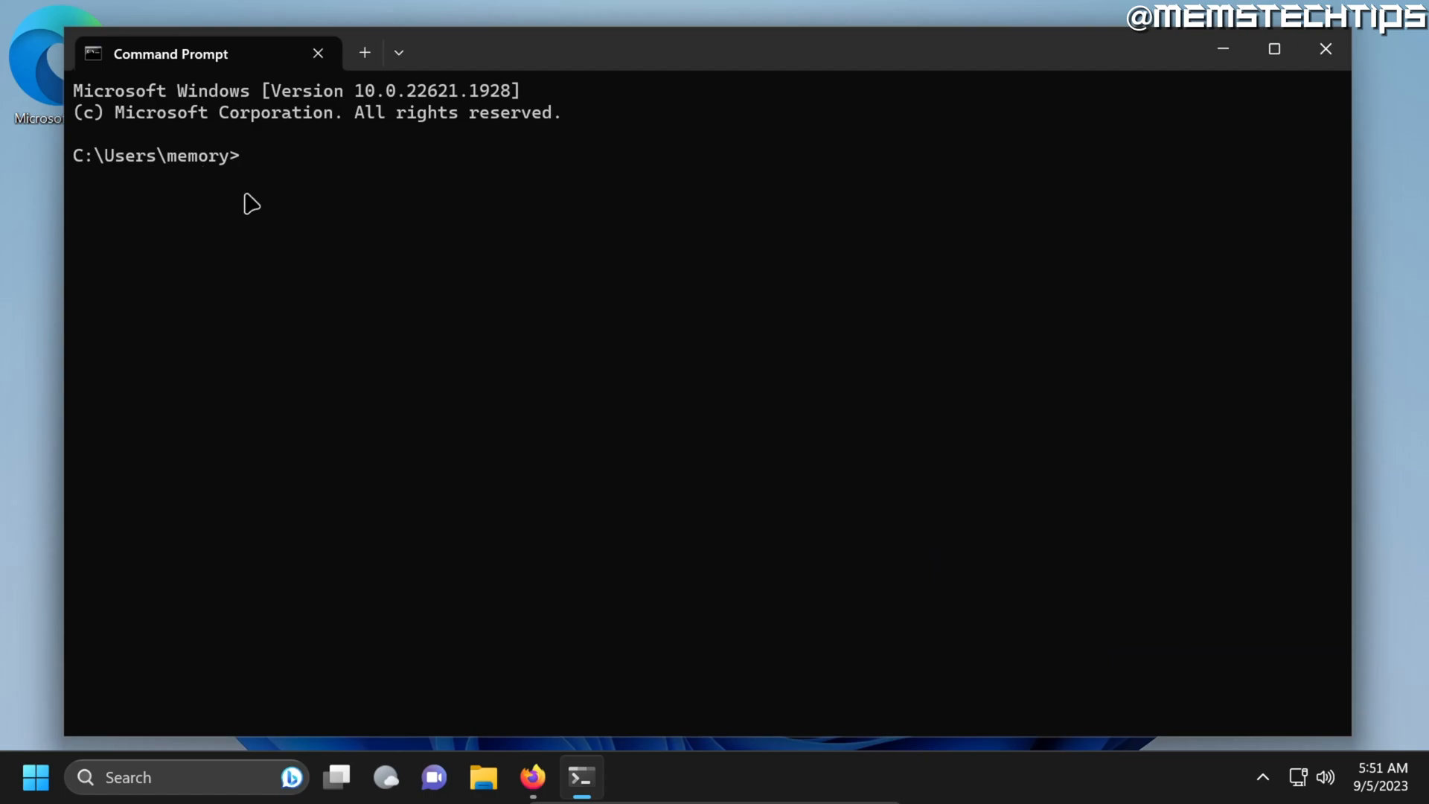
text(p)
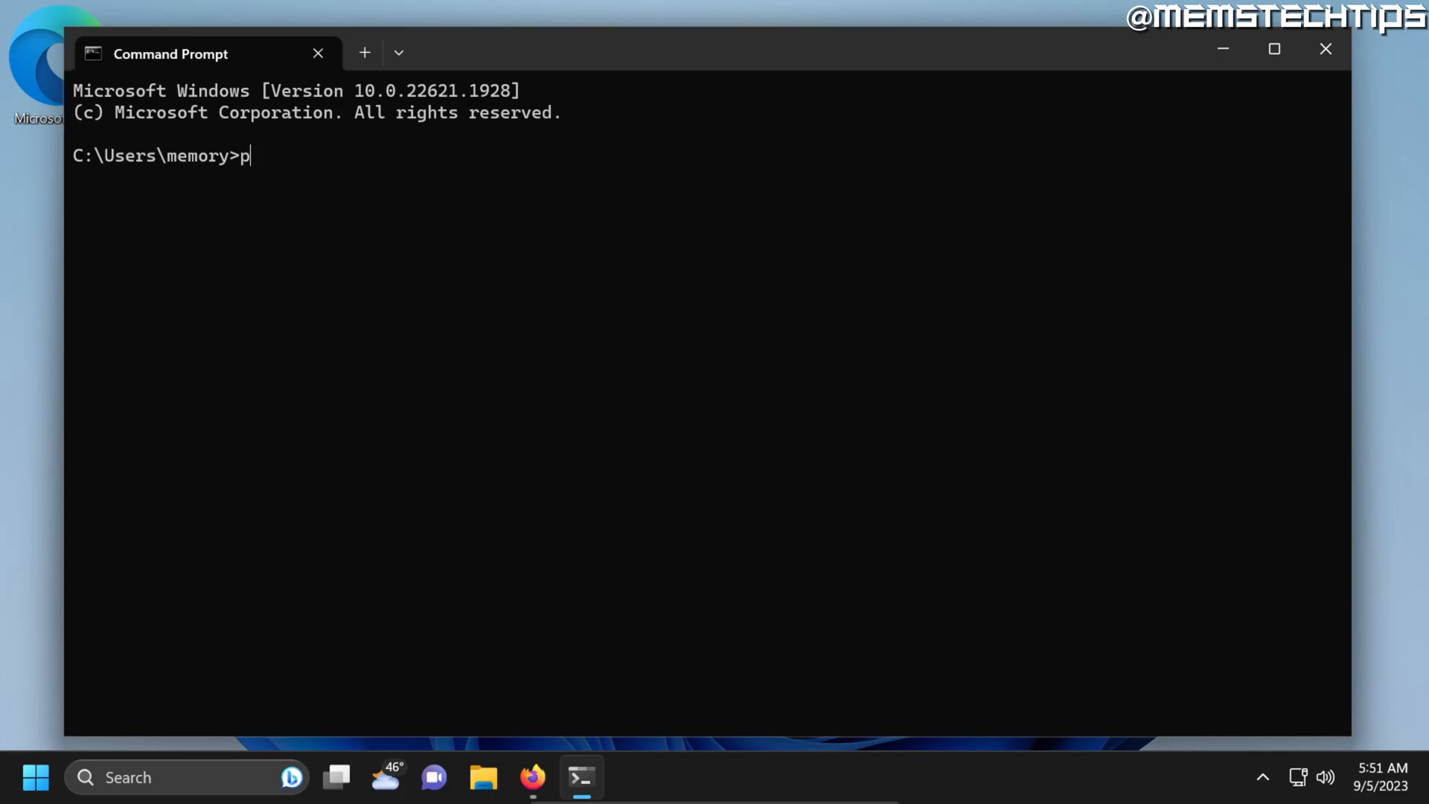
text(ython --version)
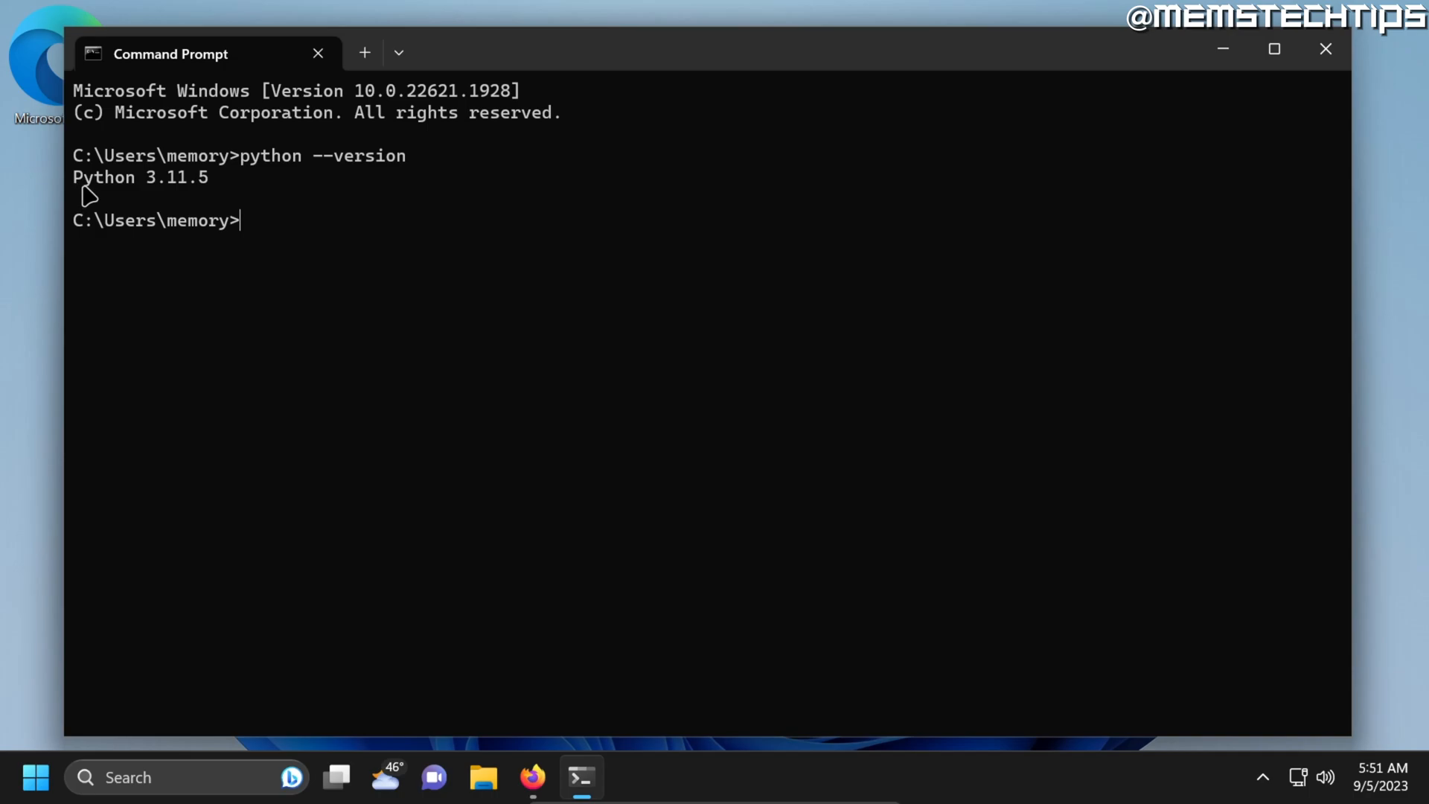
mouse_move(191, 186)
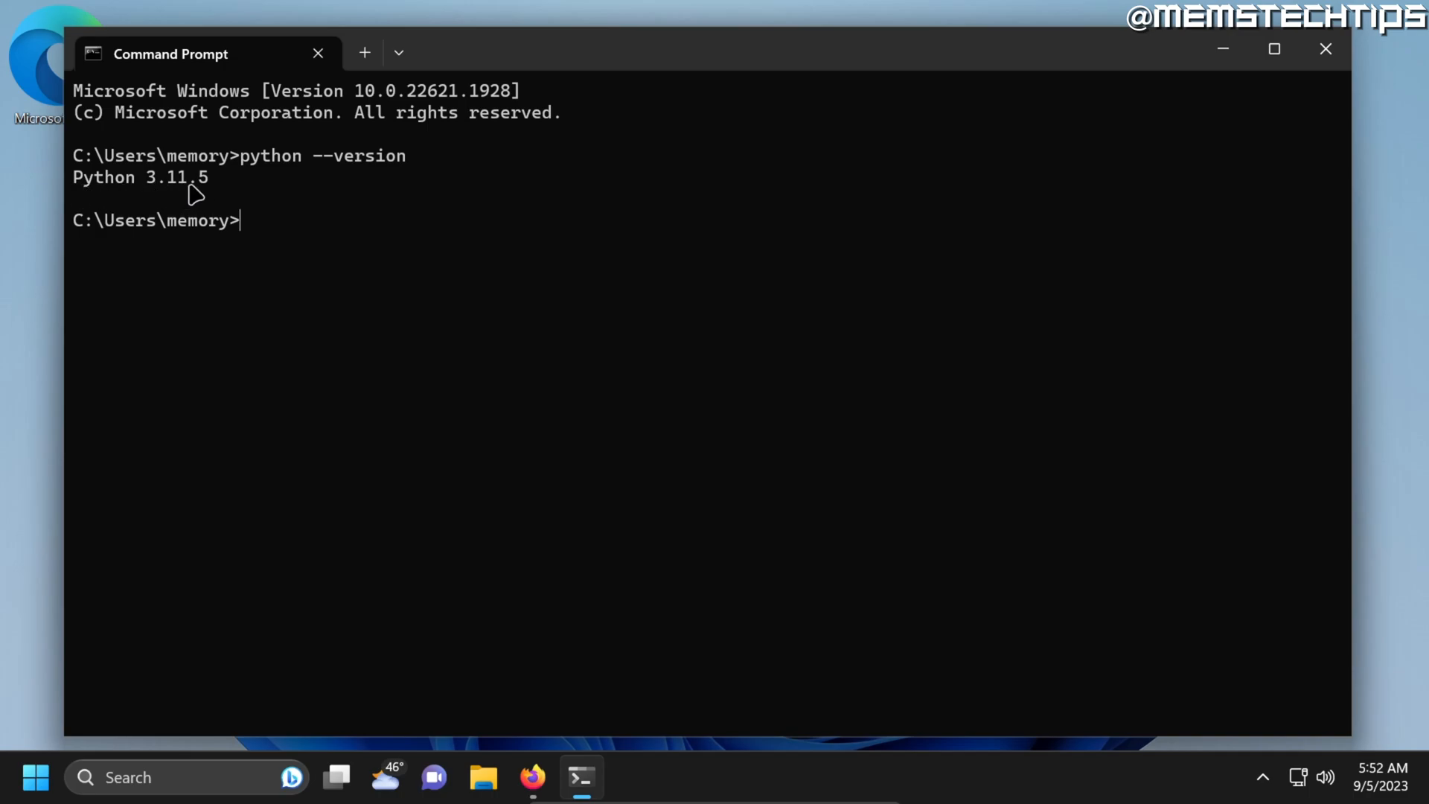
mouse_move(187, 189)
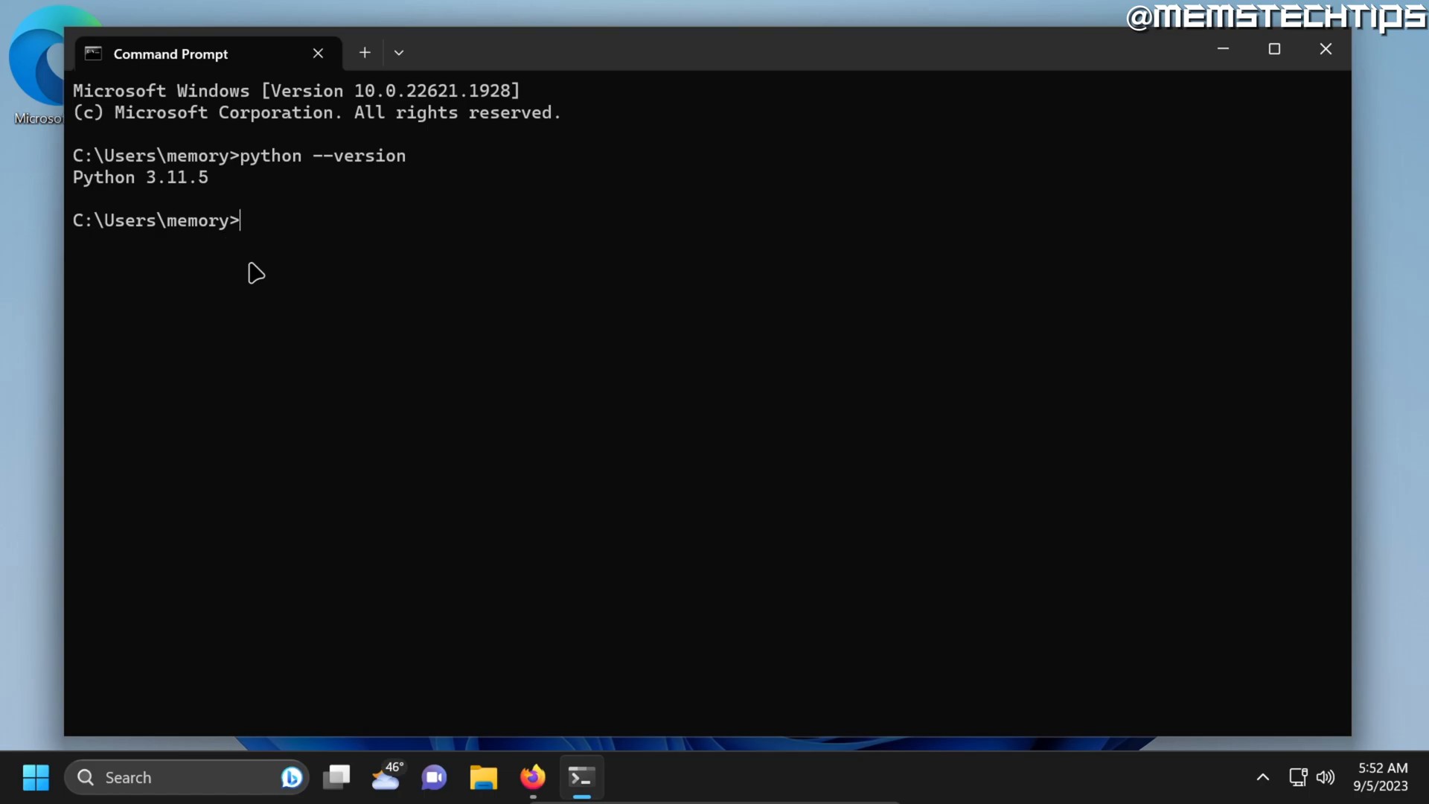
Run pip help, which fails because pip is not recognized.
text(pip help)
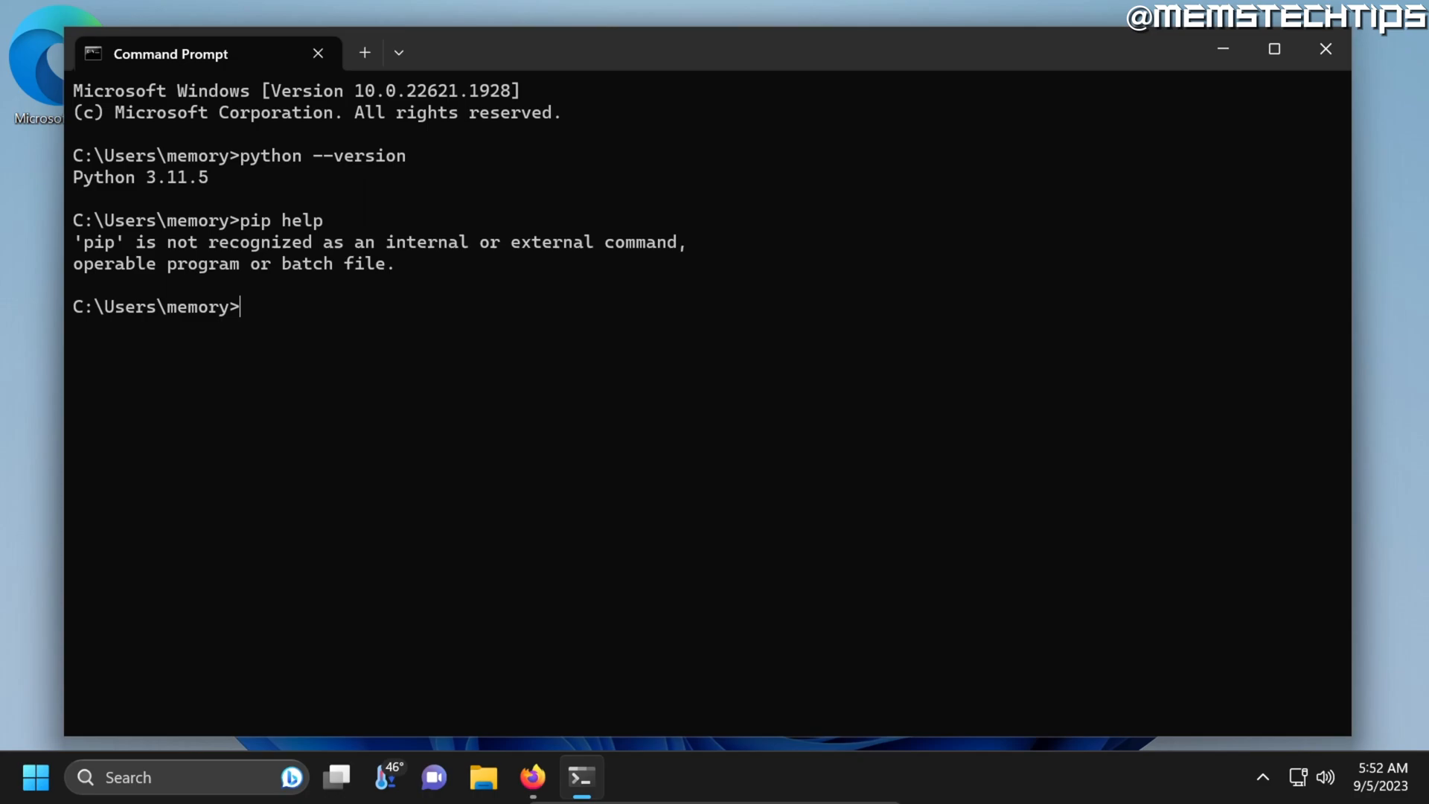
mouse_move(101, 263)
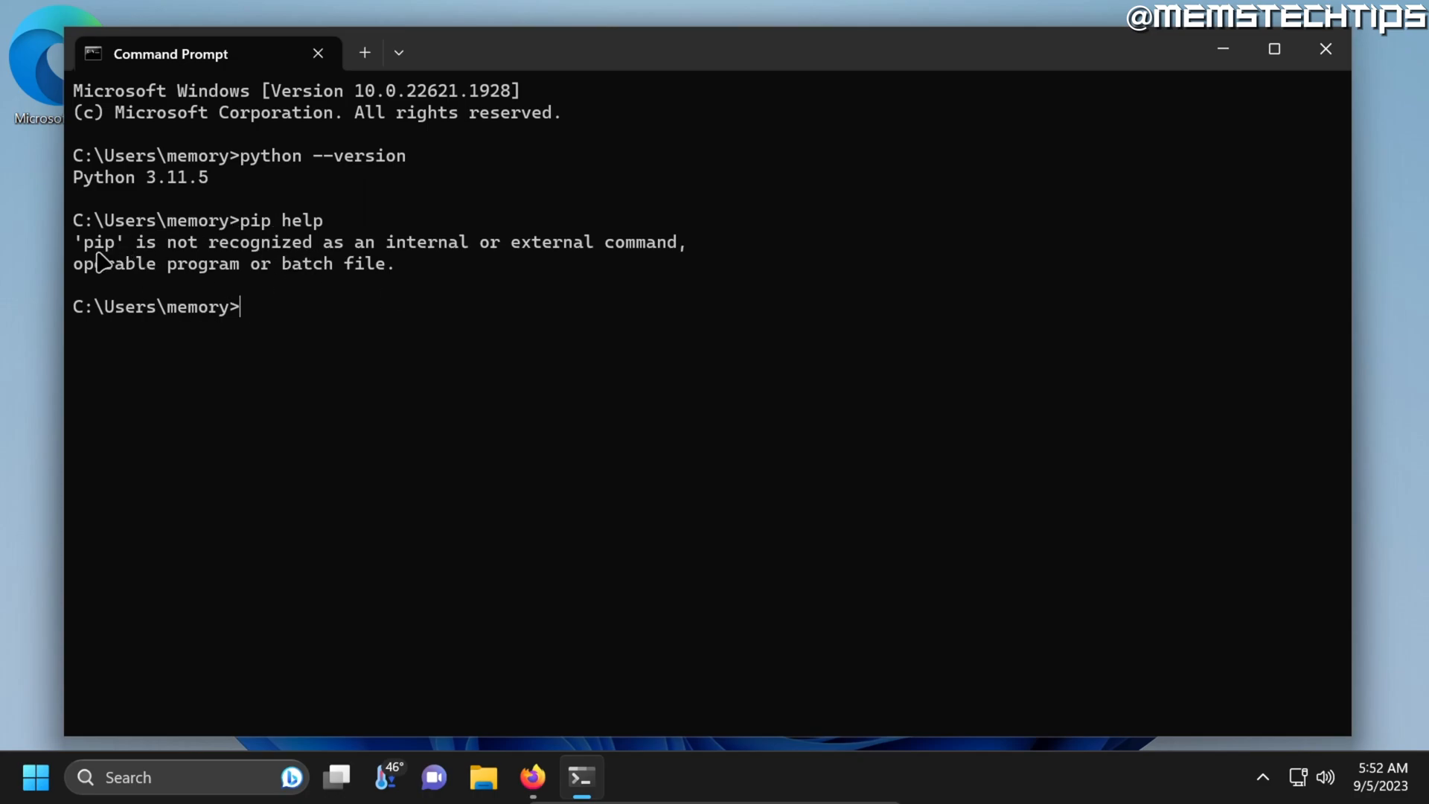
double_click(97, 241)
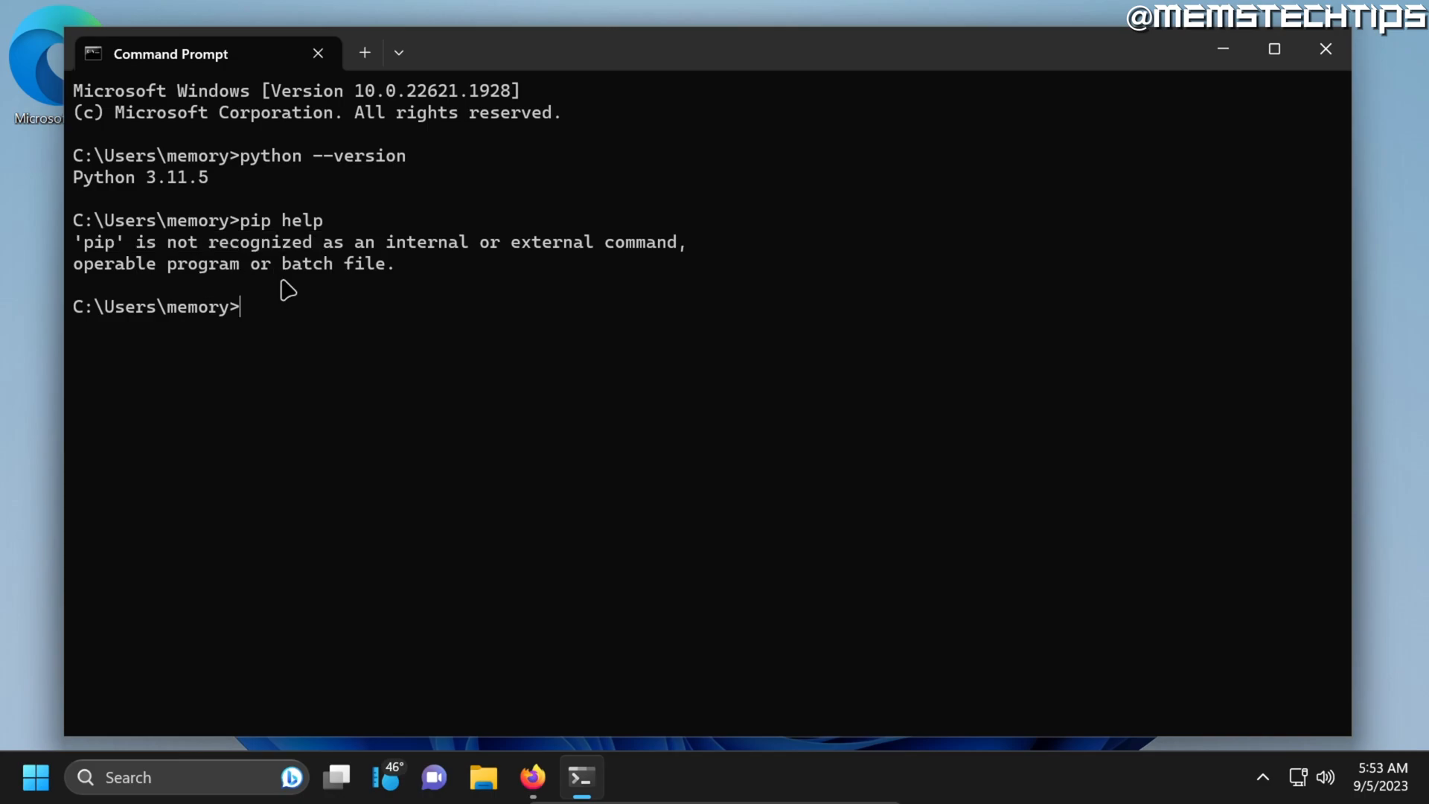
mouse_move(274, 294)
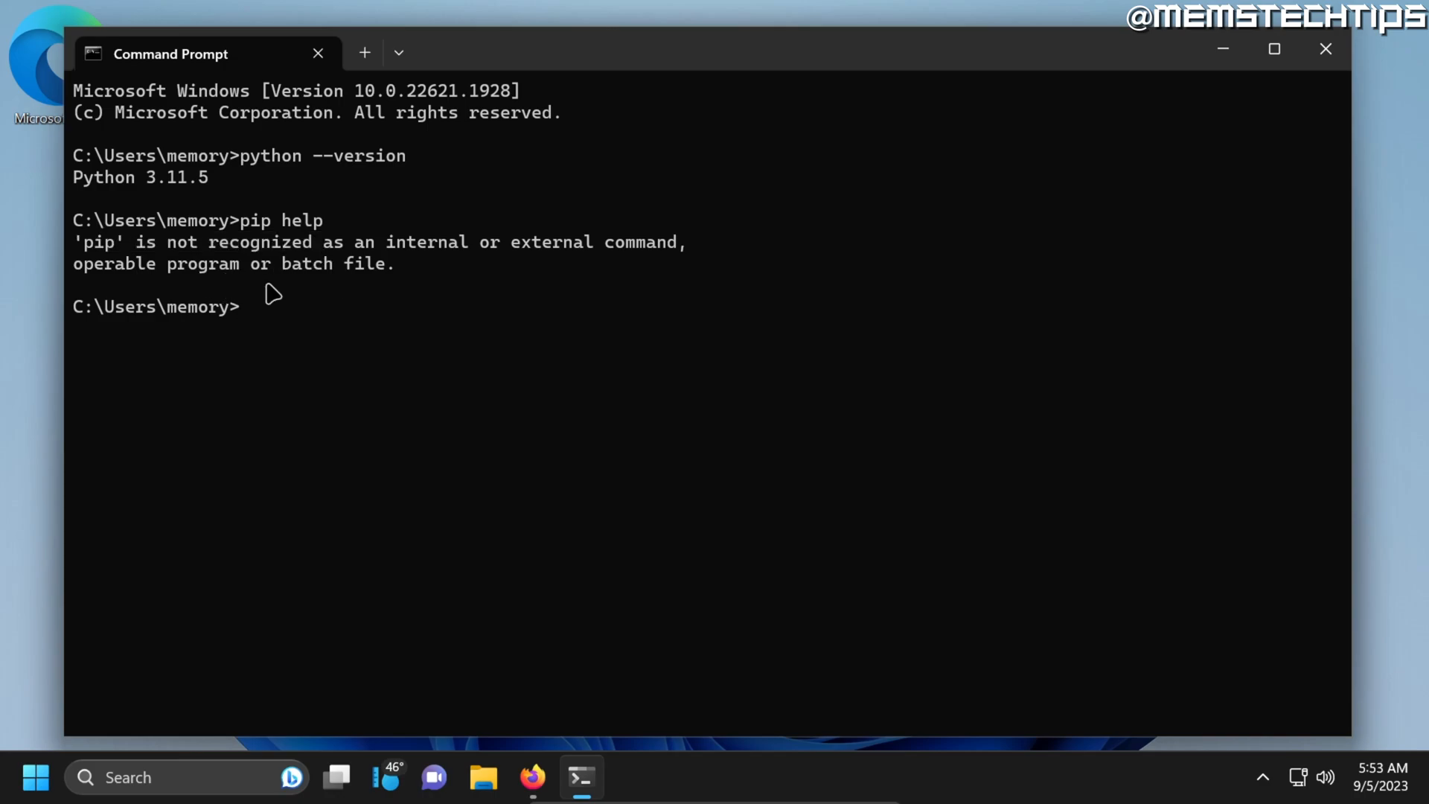
mouse_move(280, 321)
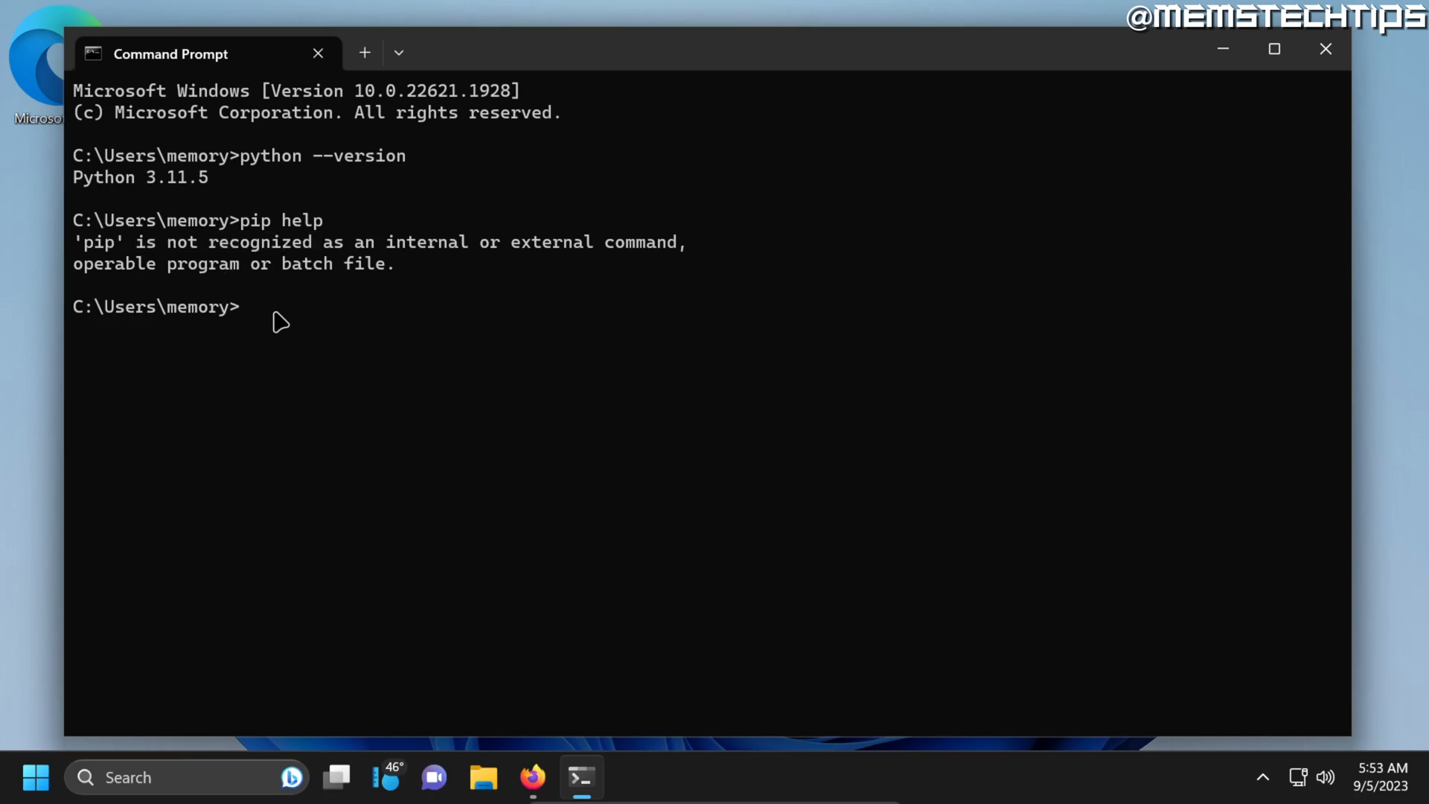
text(curl https://bootstrap.pypa.io/get-pip.py -o get-pip.py)
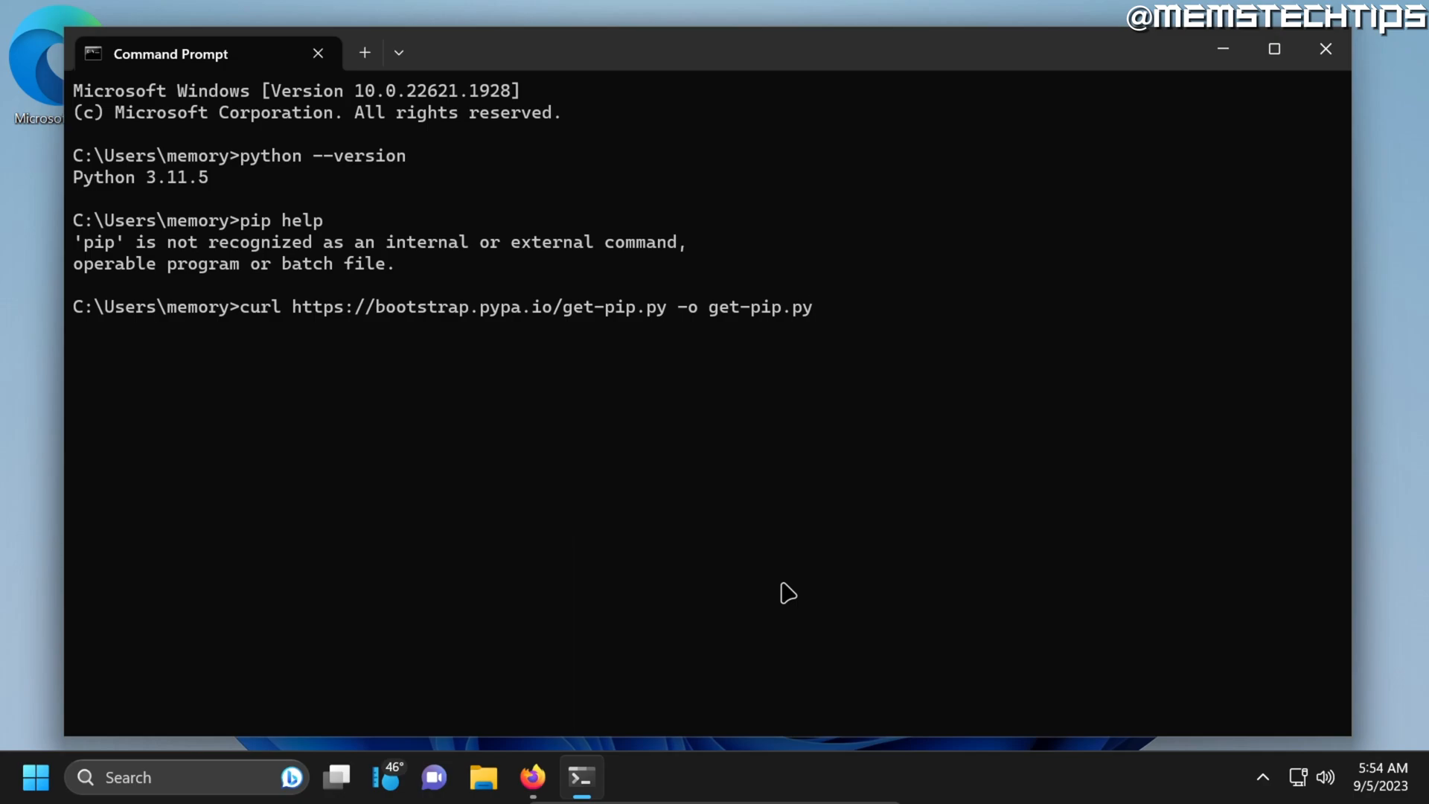
mouse_move(564, 336)
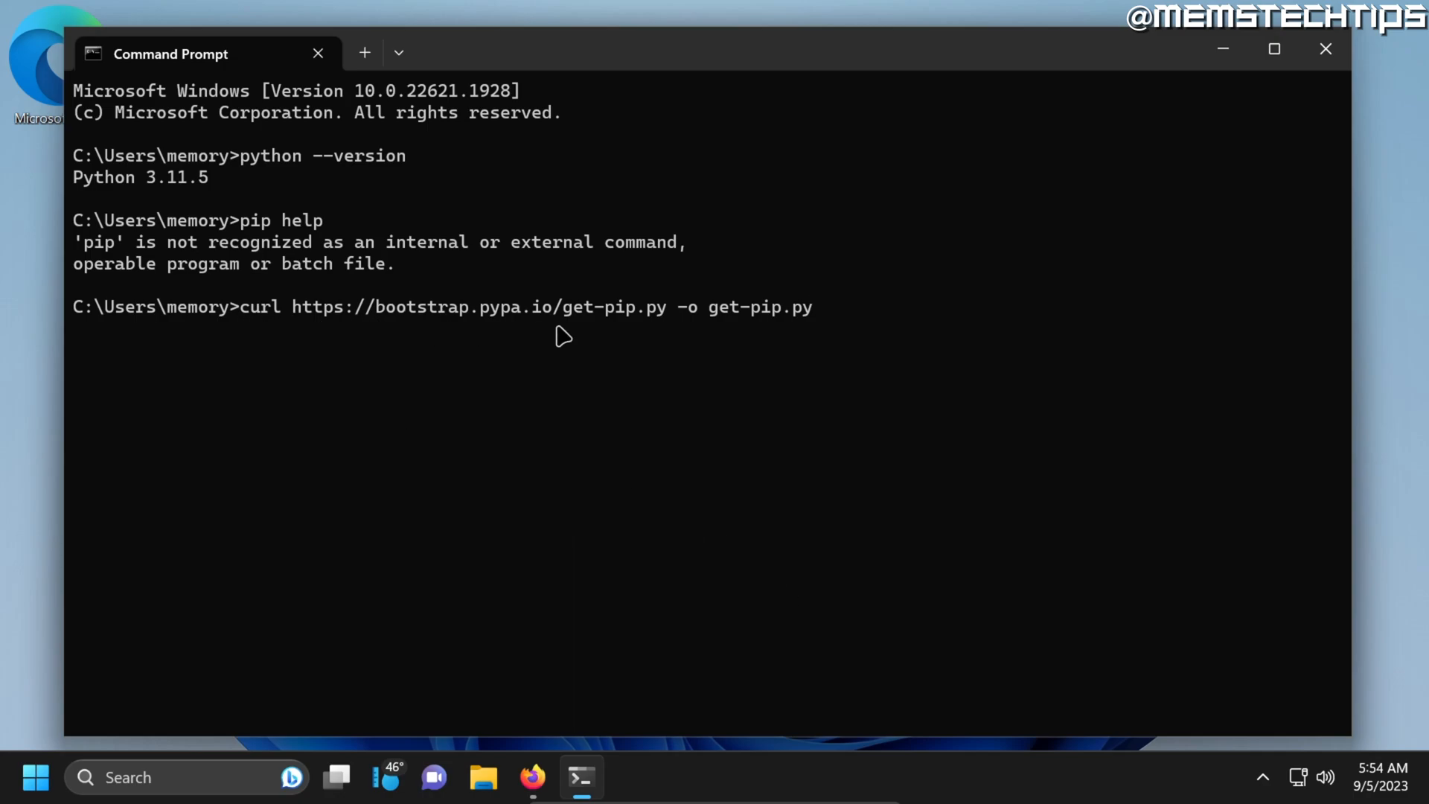
mouse_move(834, 300)
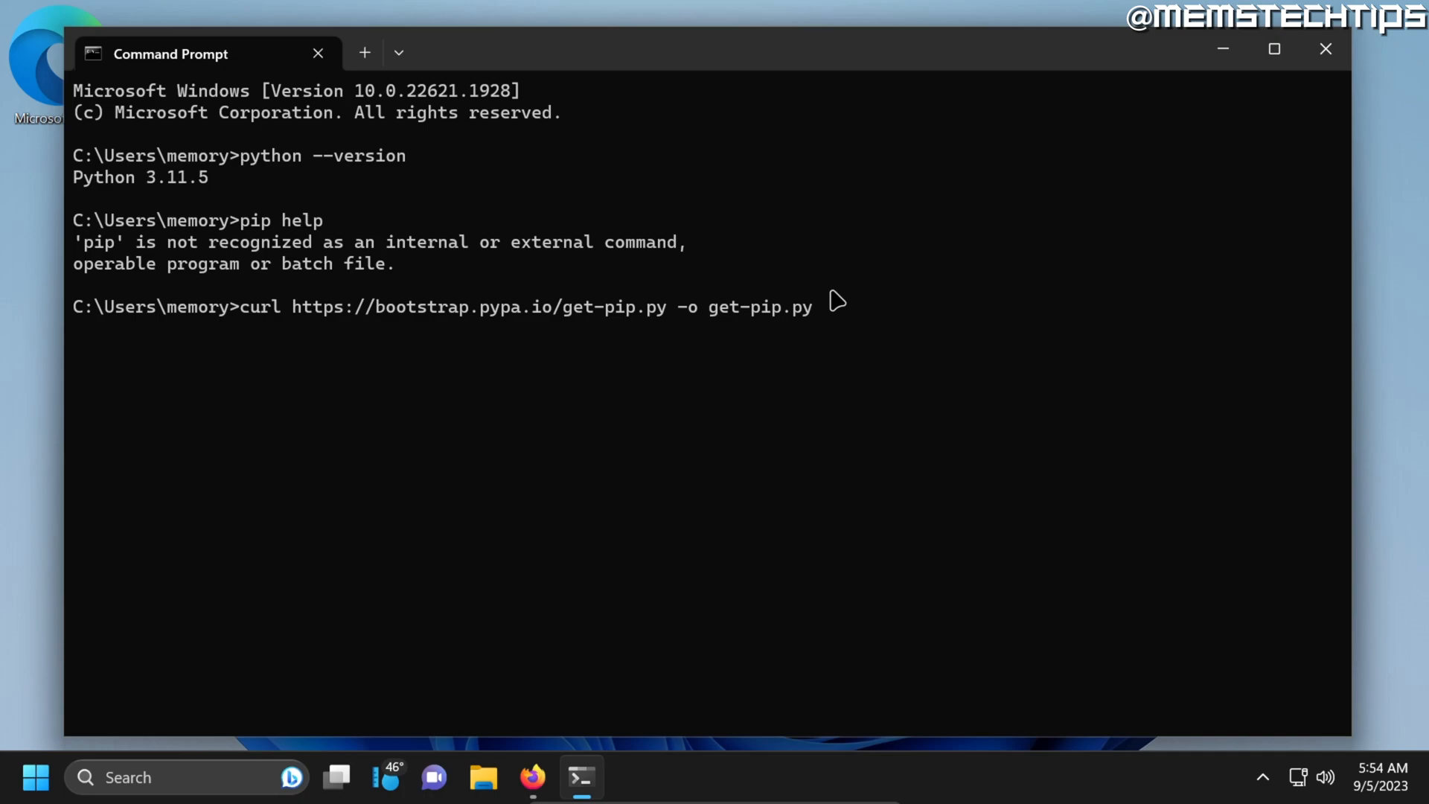
mouse_move(901, 335)
text(python get-pip.py)
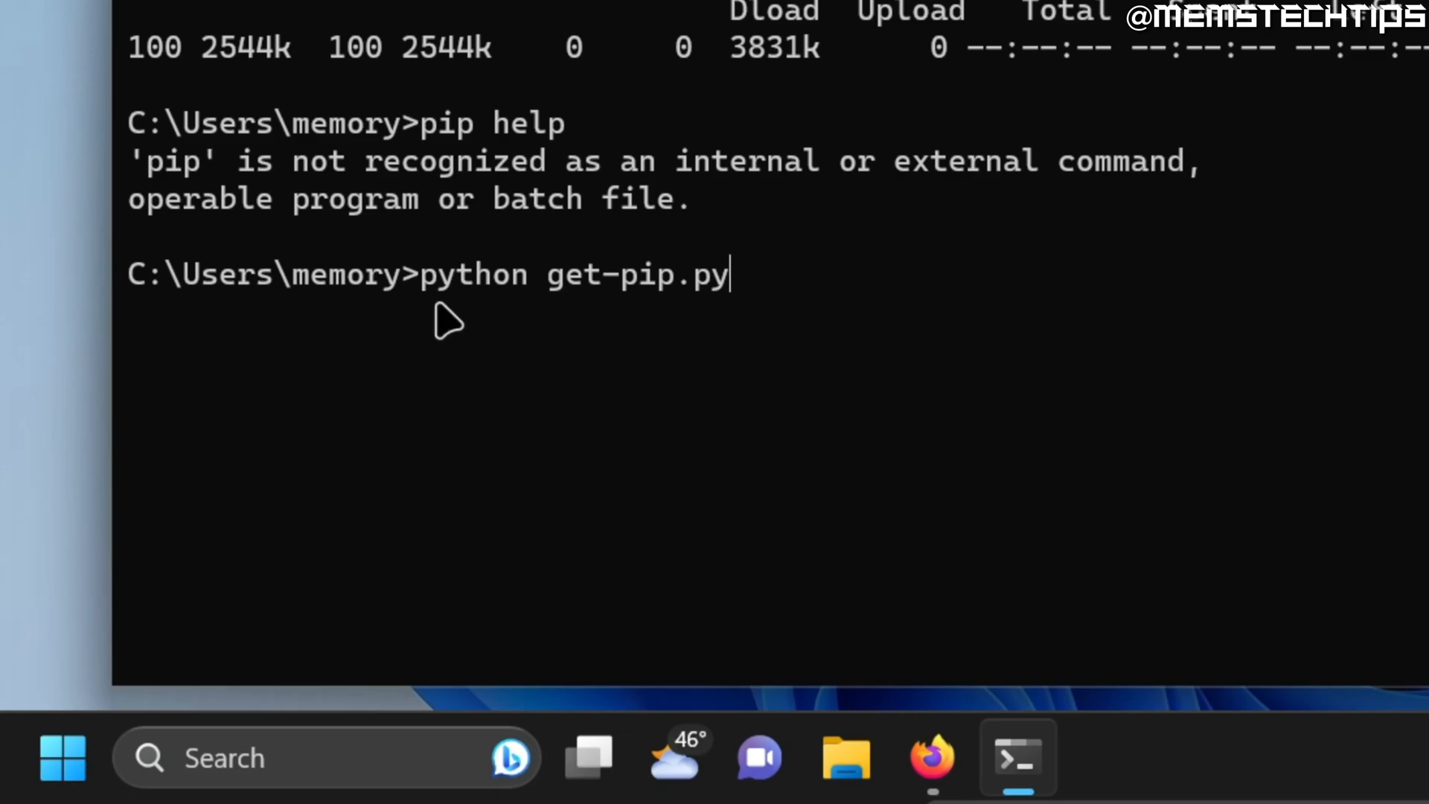
Run python get-pip.py to install pip, setuptools and wheel, then enter pip help.
key(enter)
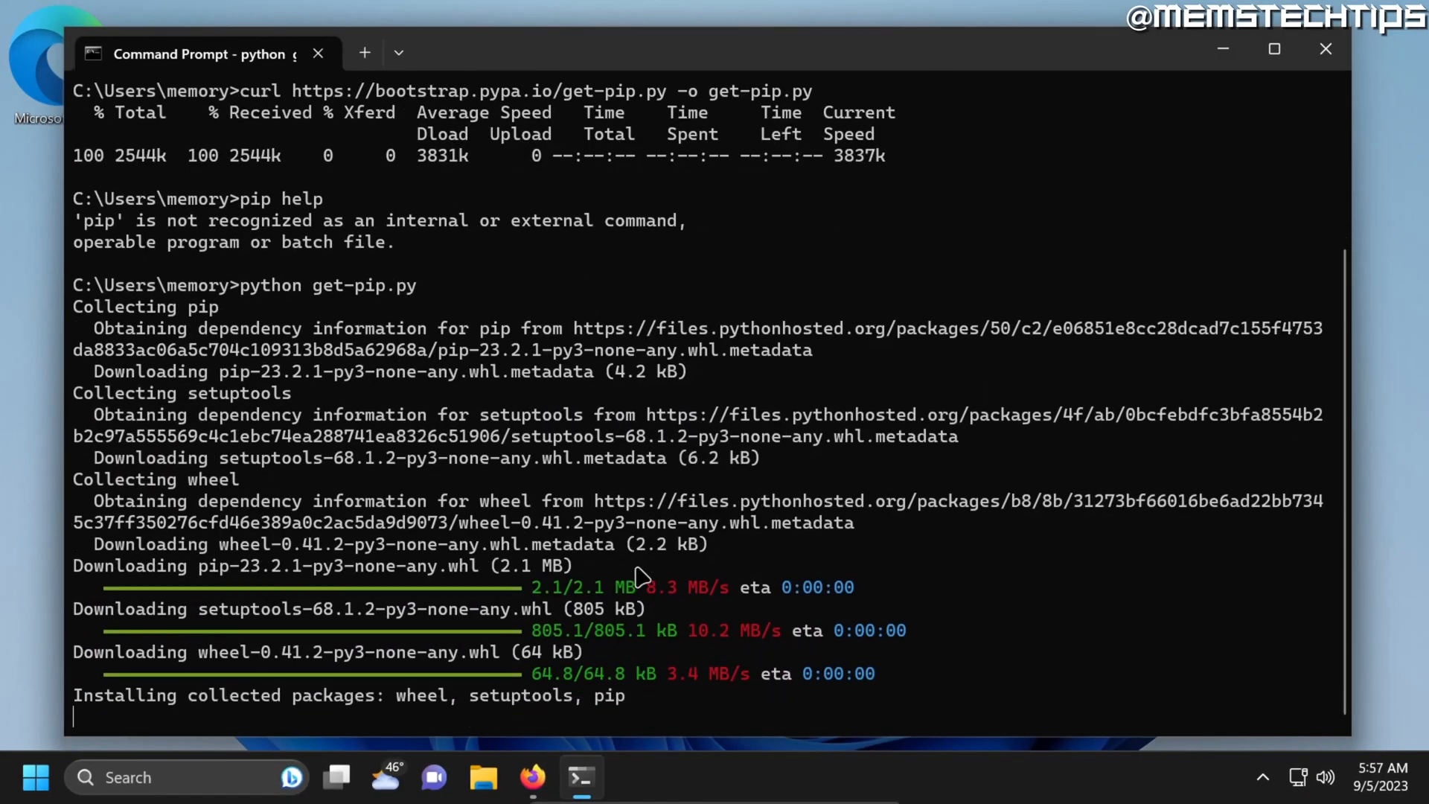
text(pip help)
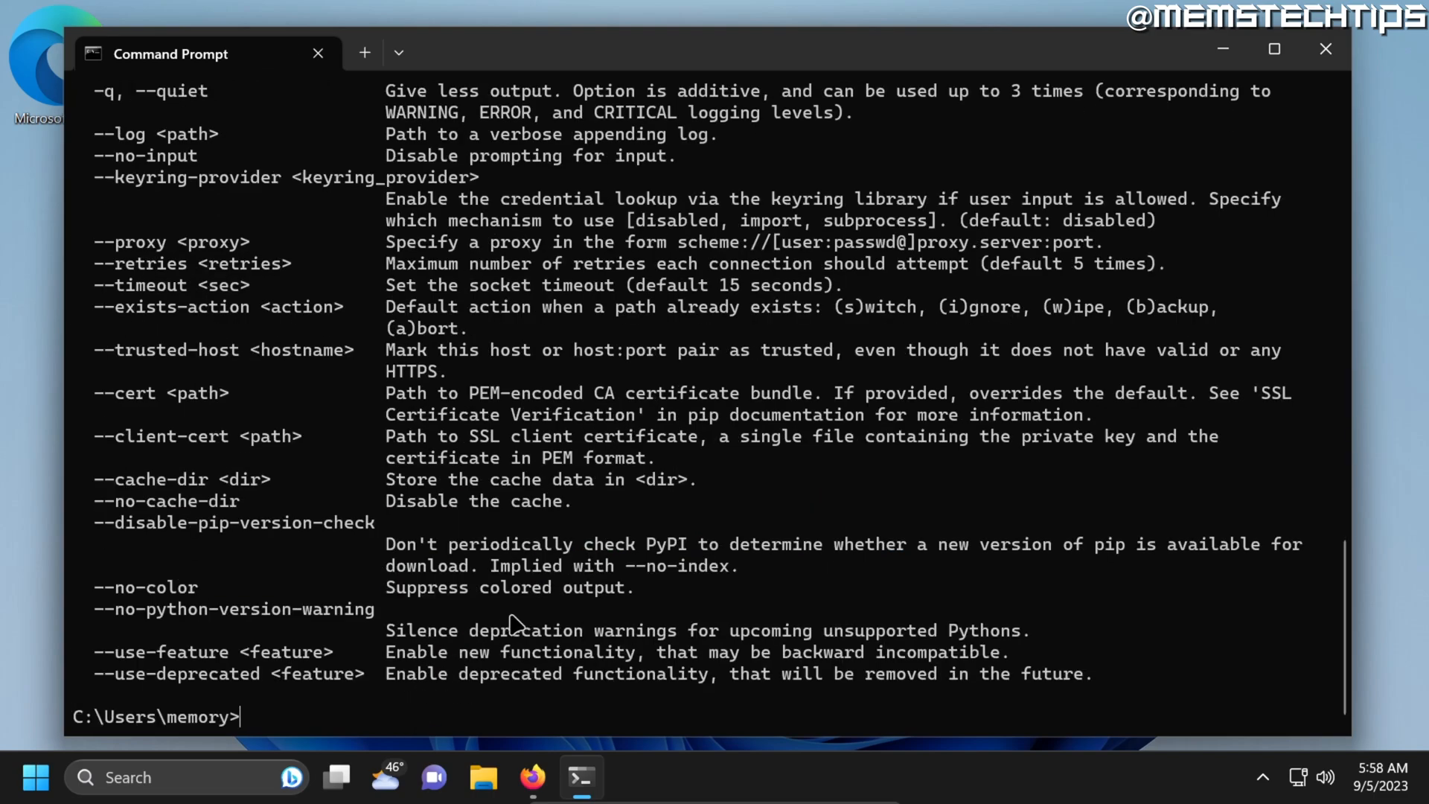
Show pip's help listing, then enter python -m pip install --upgrade pip.
text(pip help)
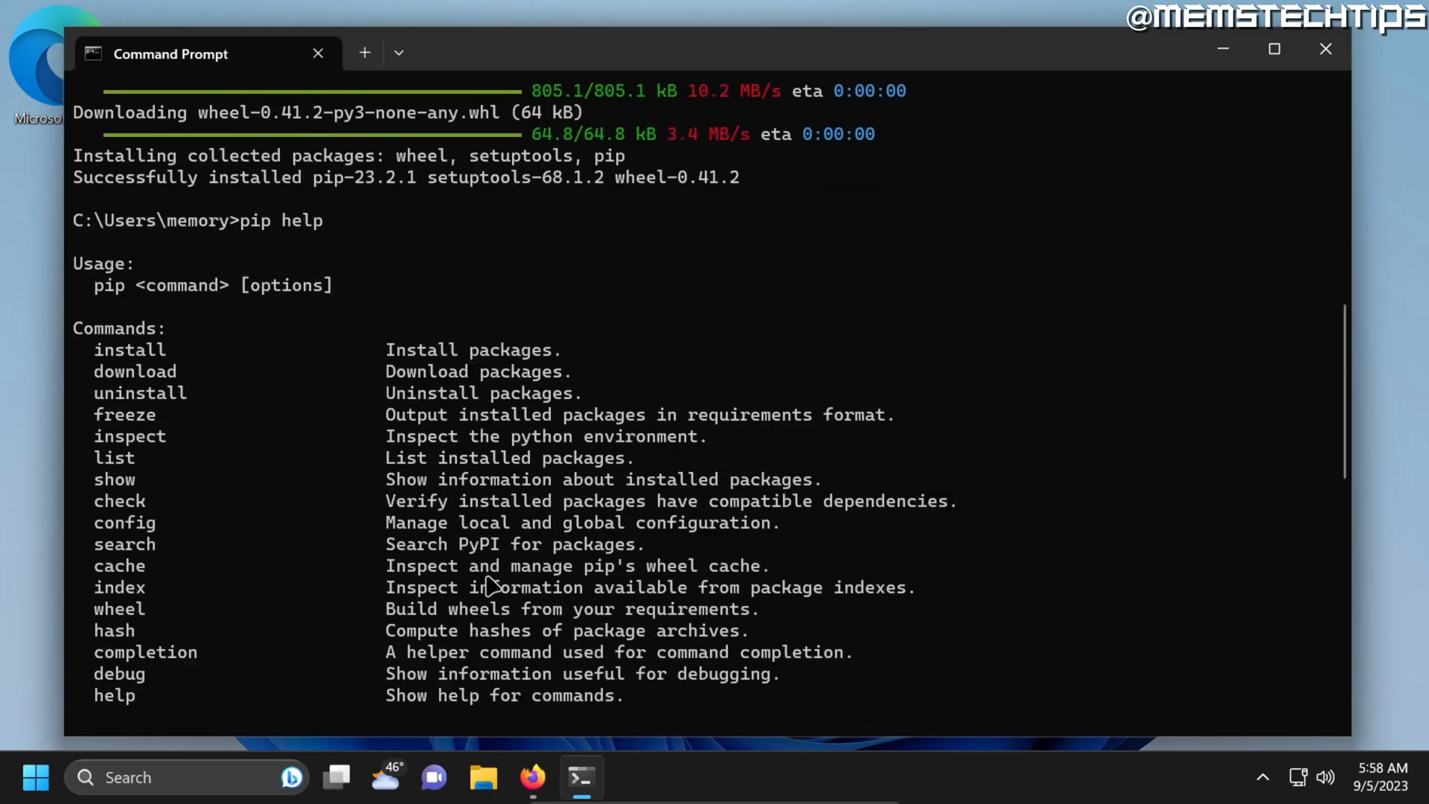
mouse_move(146, 301)
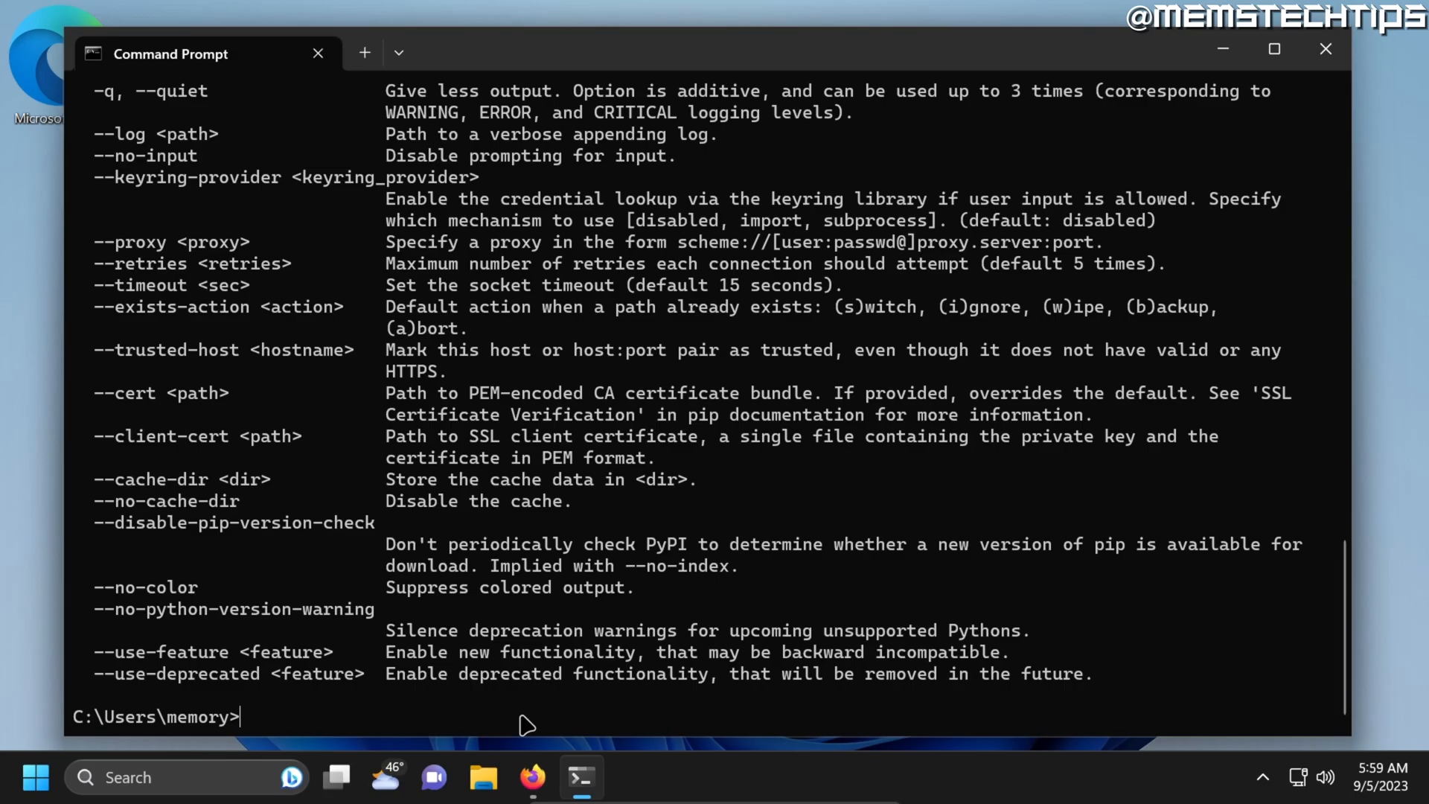
text(python -m pip install --upgrade pip)
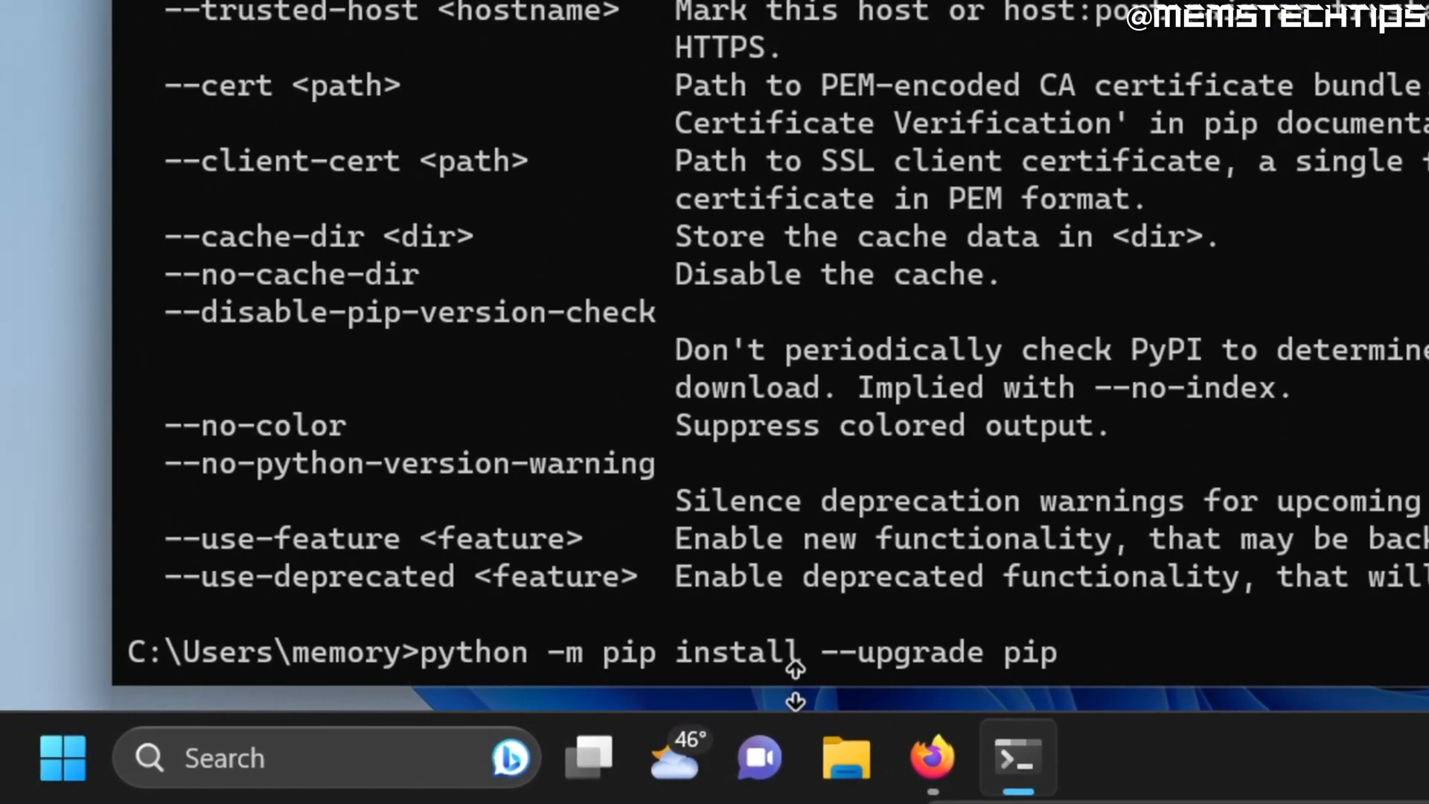
mouse_move(1153, 682)
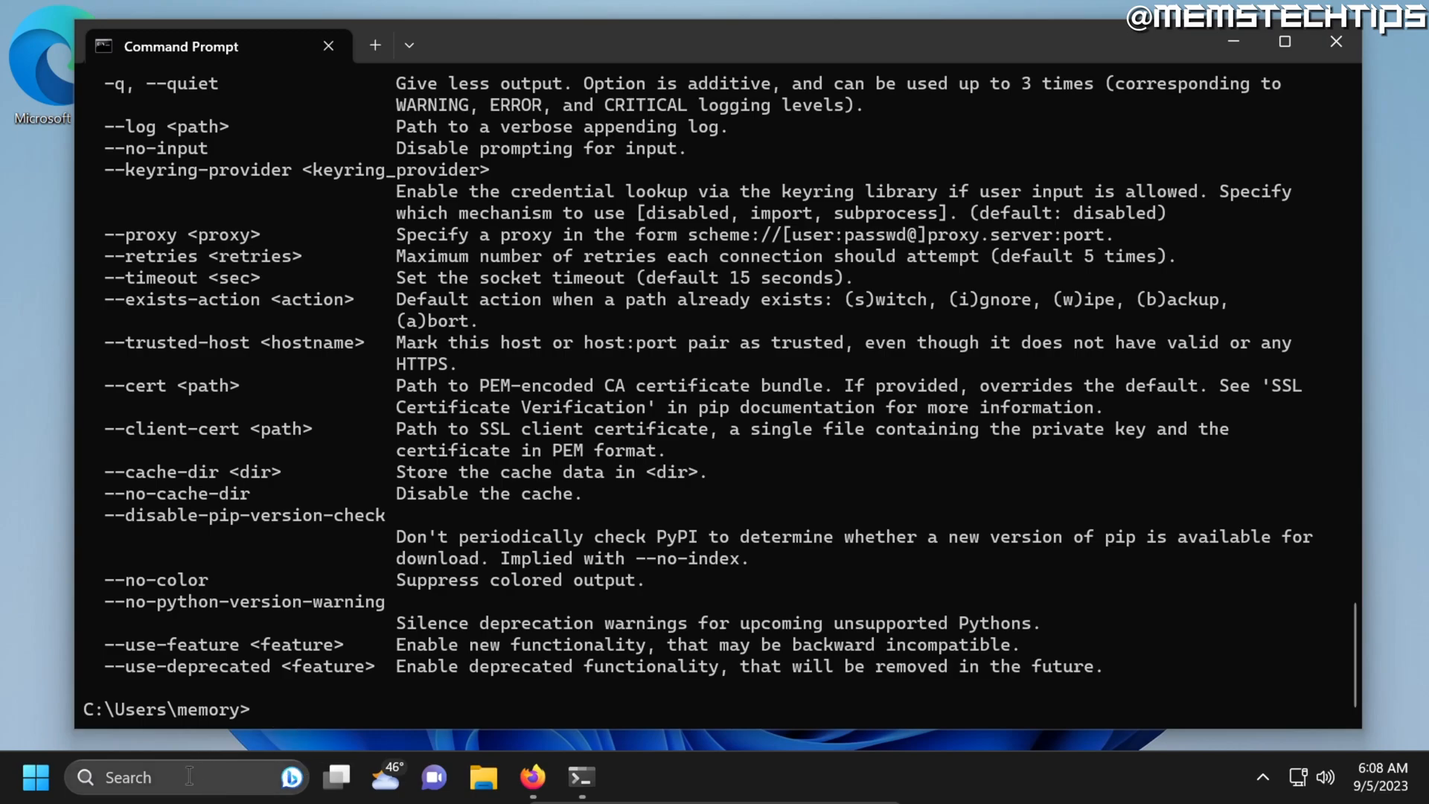
Open the system Path variable editor from Edit the system environment variables.
text(environment)
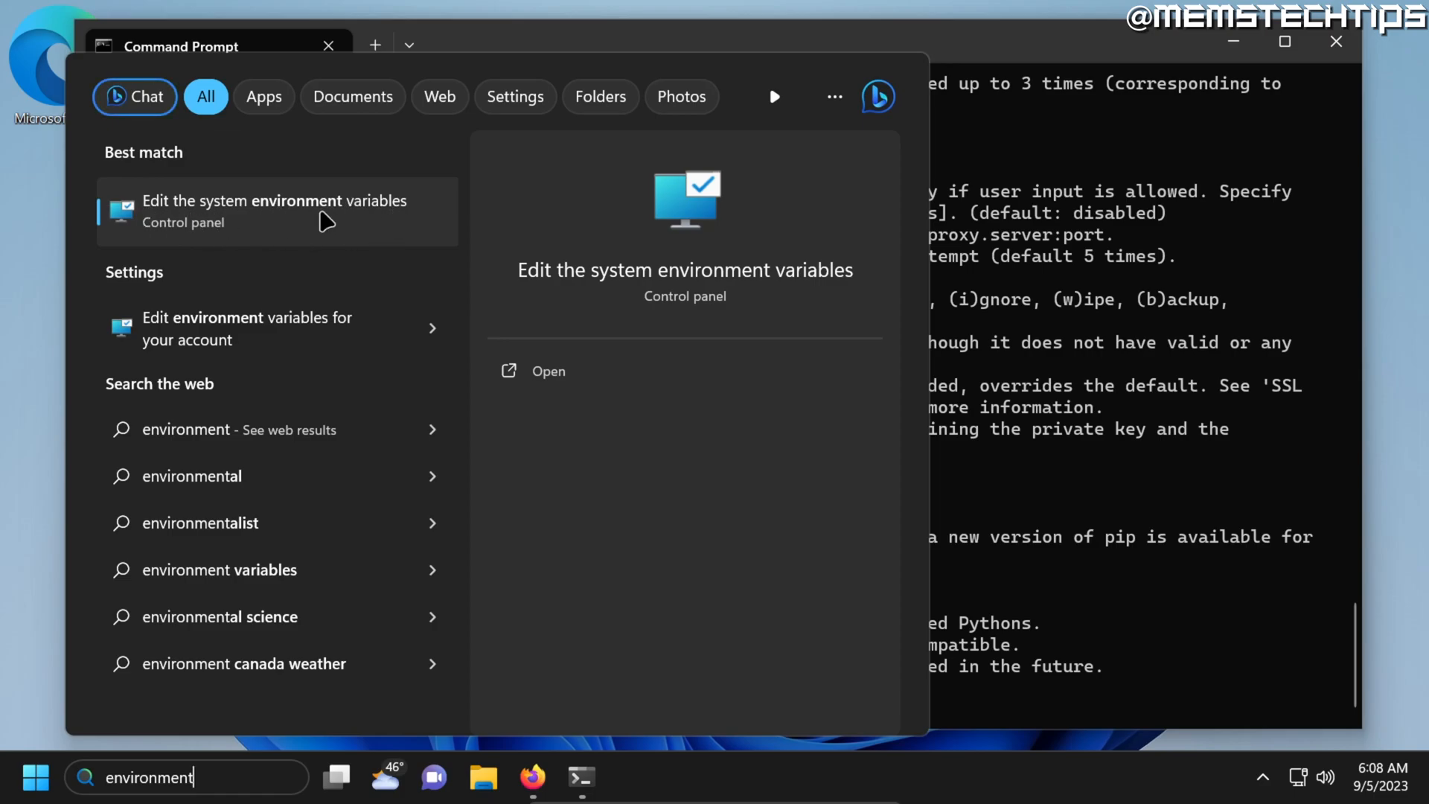
click(299, 212)
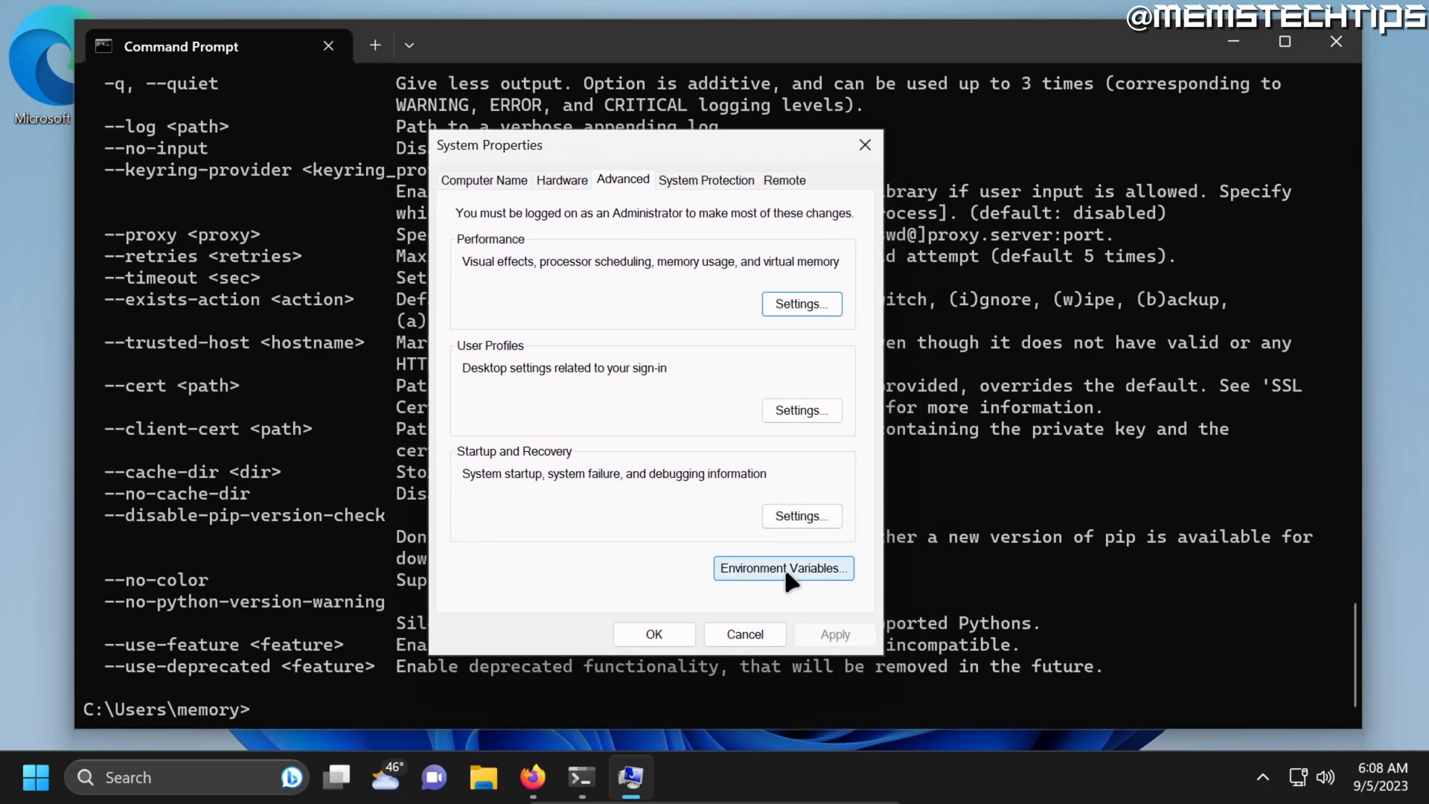
click(783, 568)
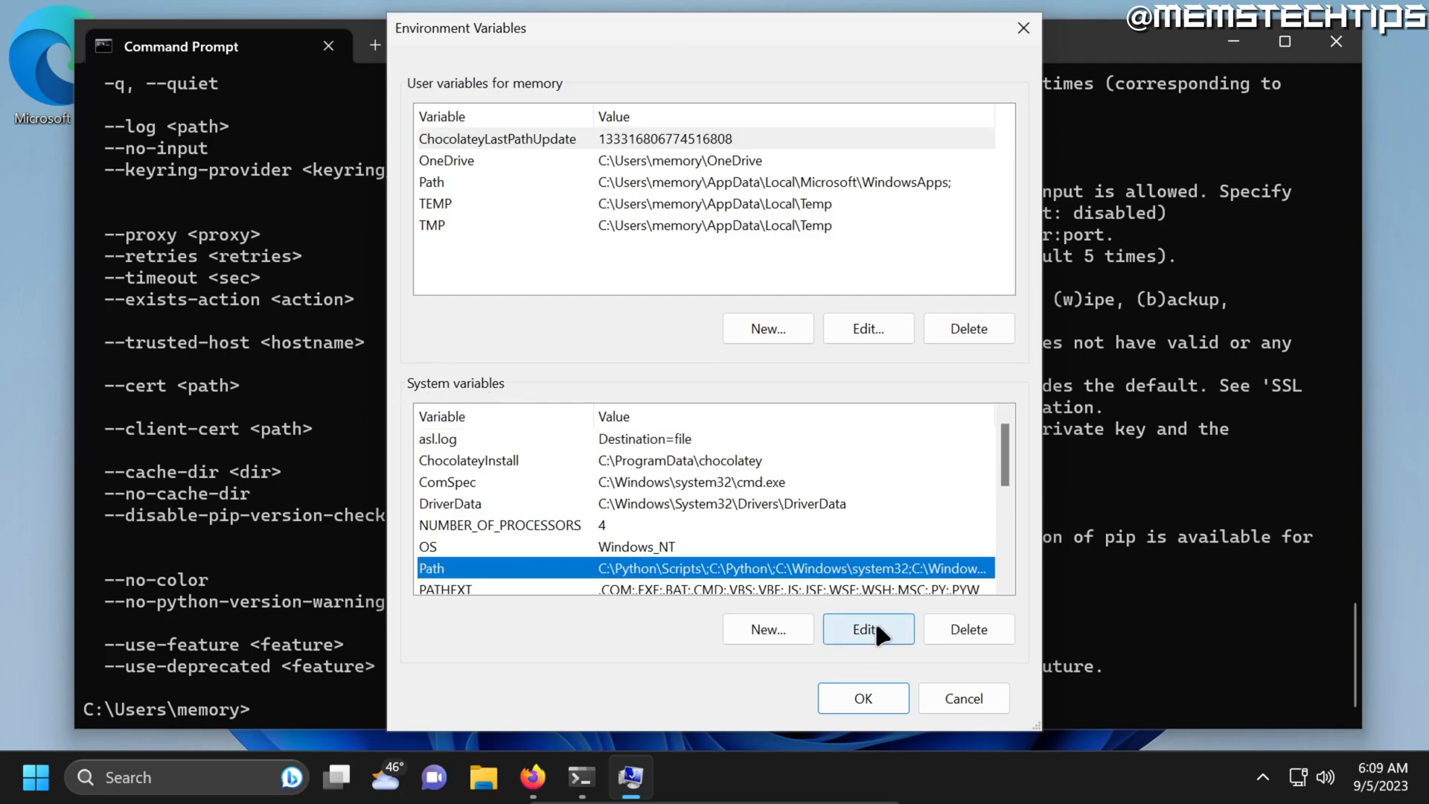
click(867, 629)
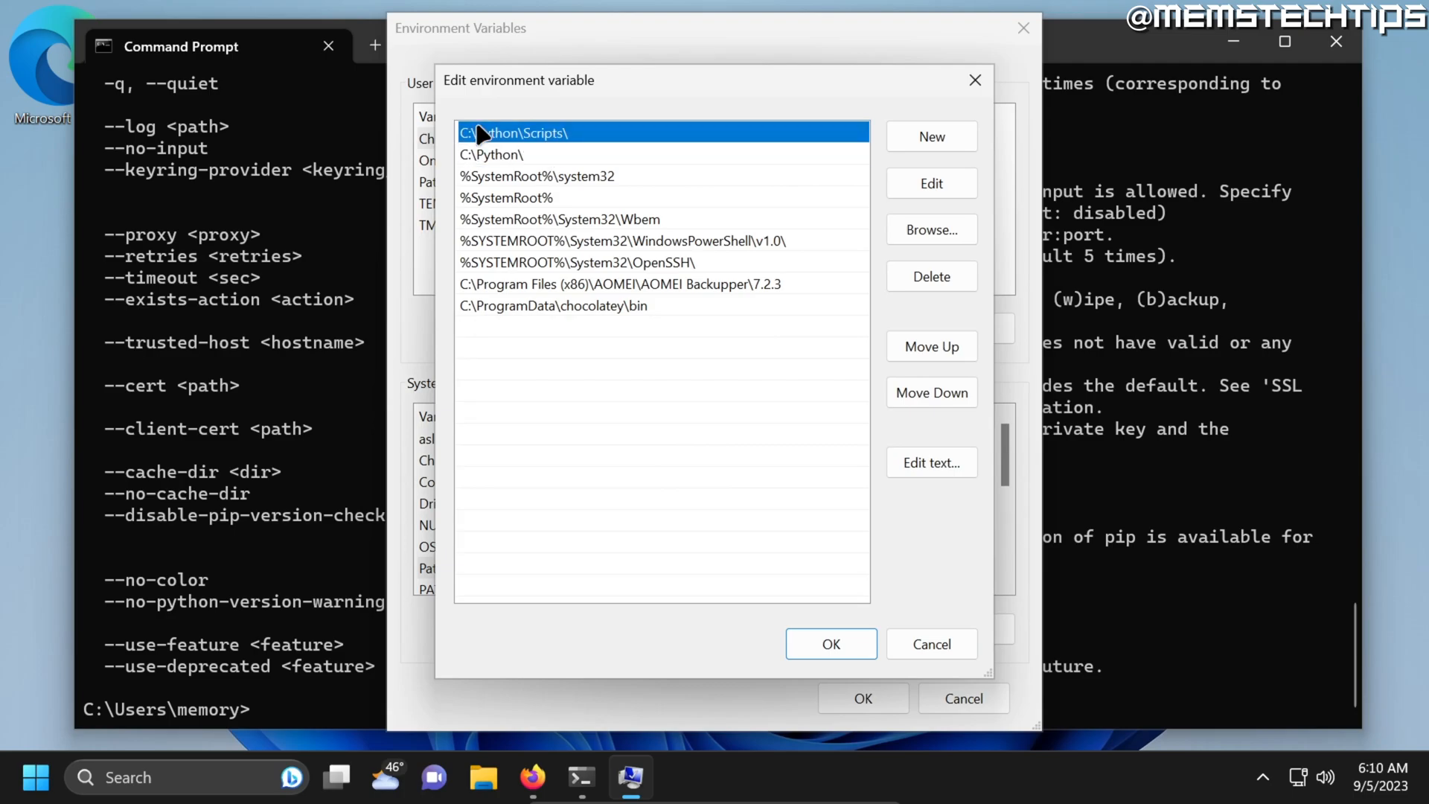
mouse_move(500, 149)
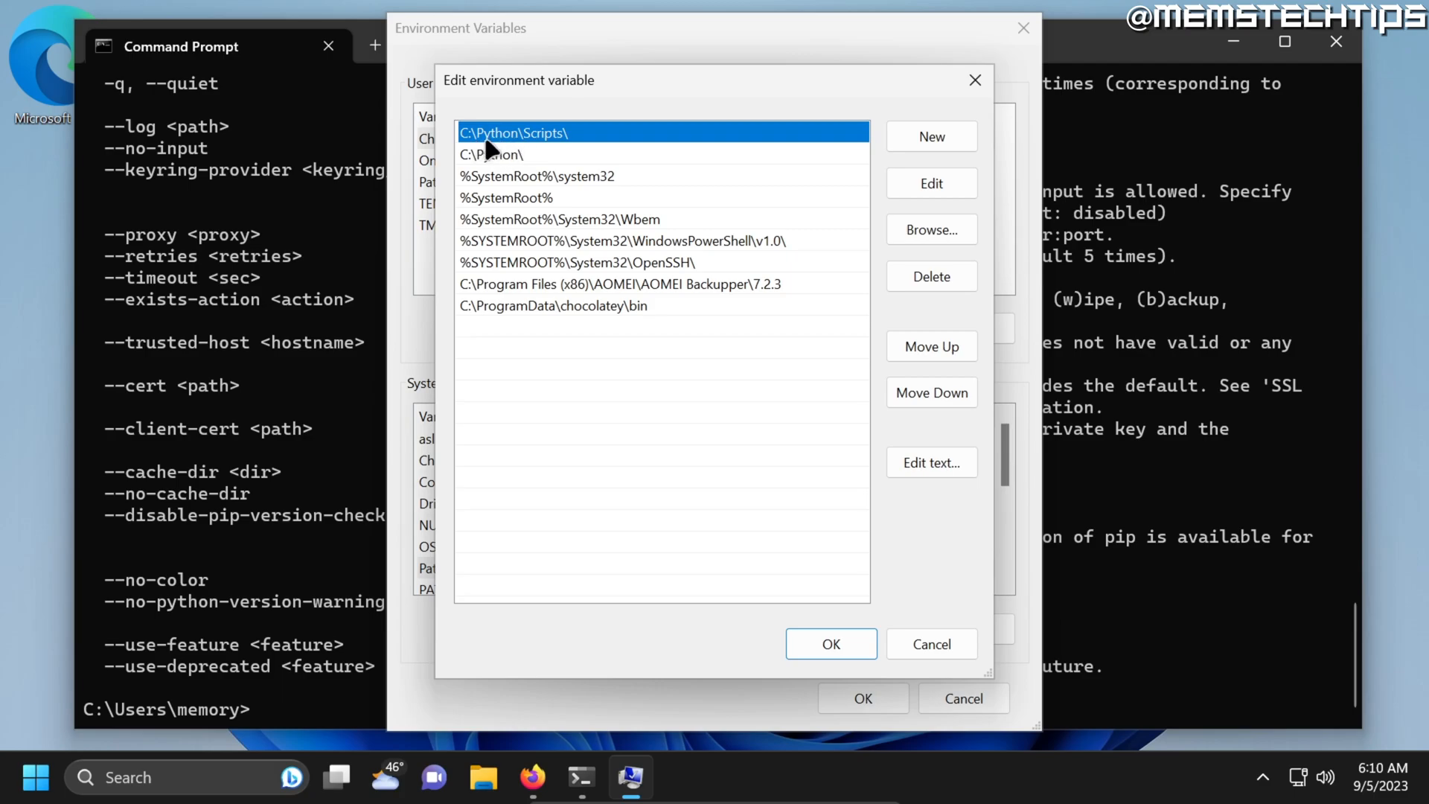
mouse_move(466, 155)
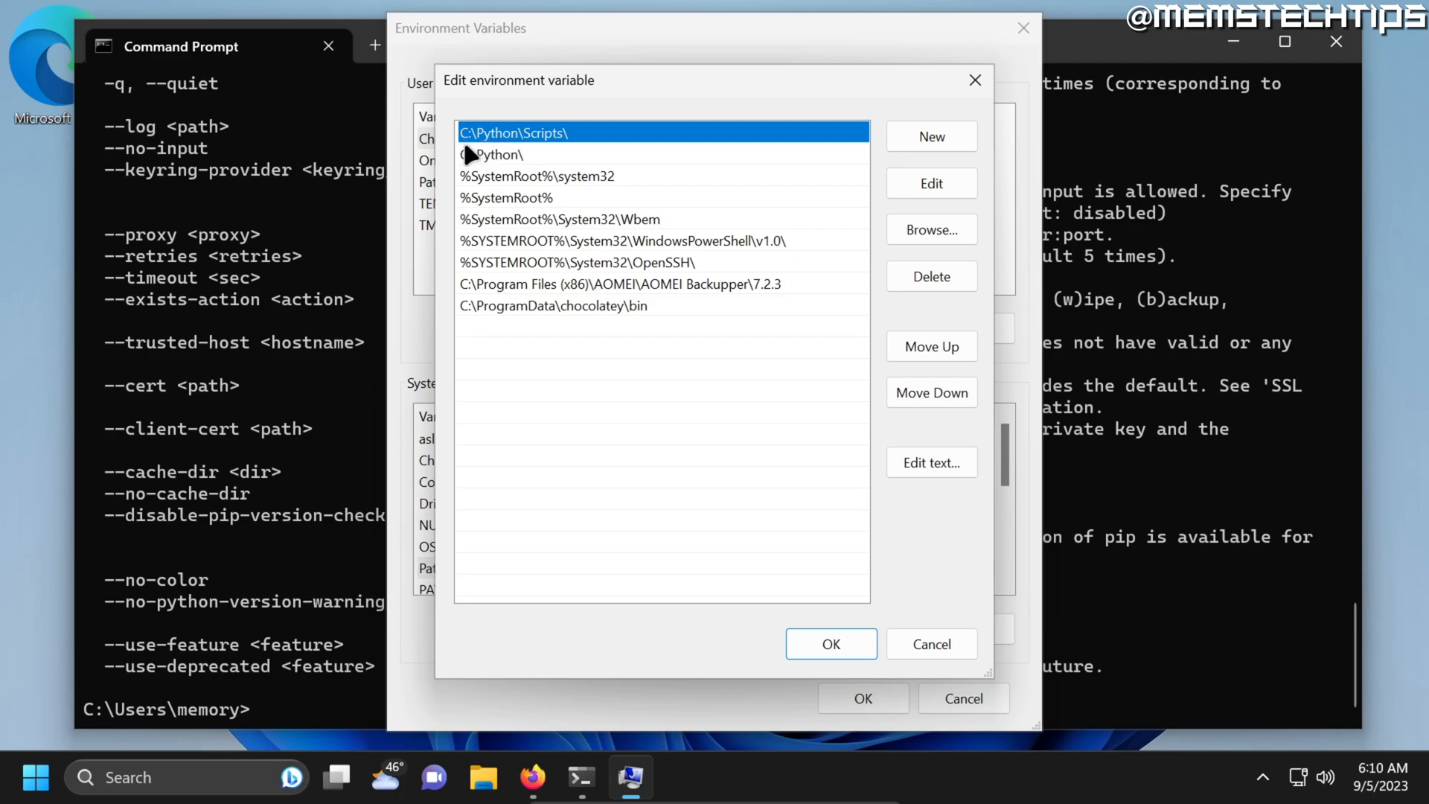
mouse_move(497, 150)
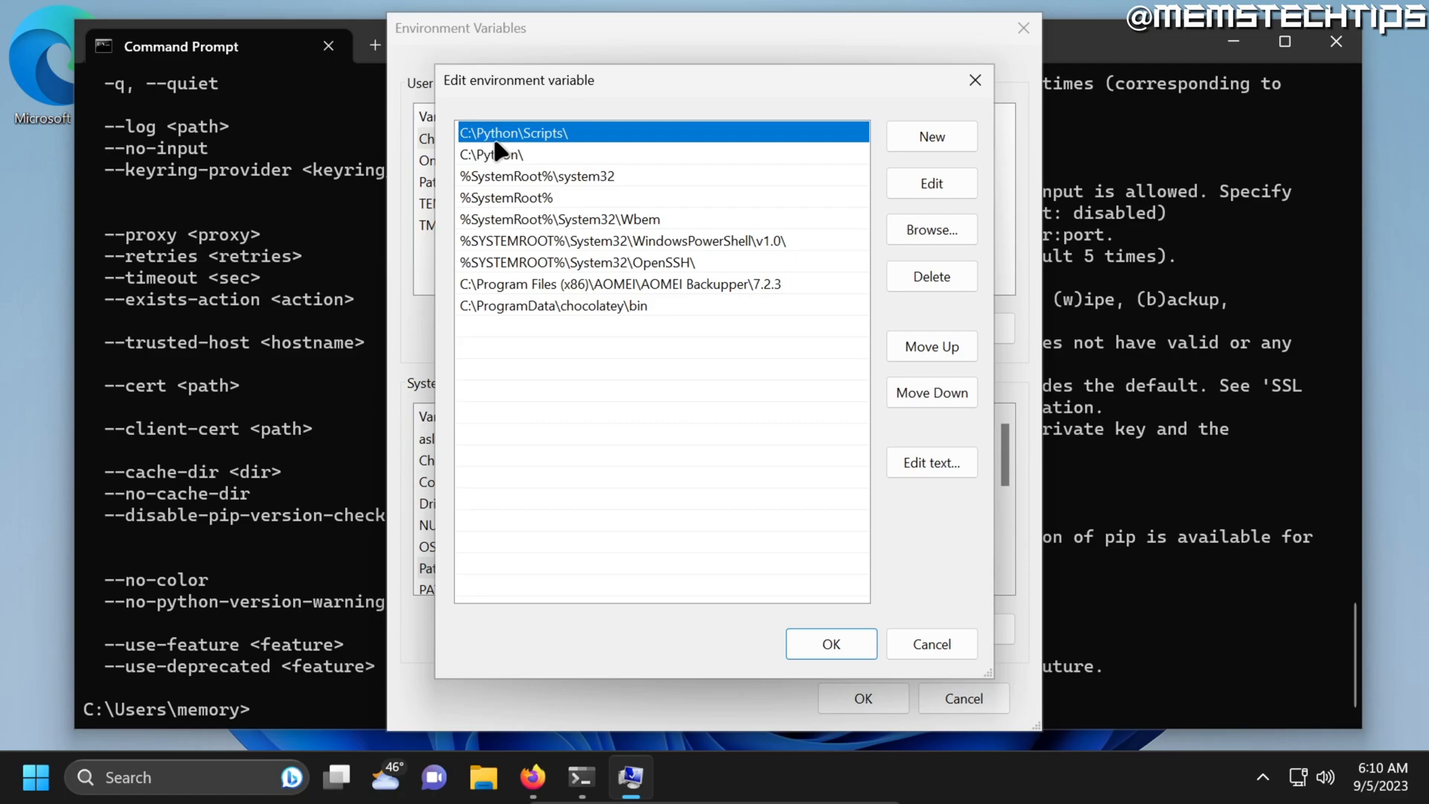
click(483, 778)
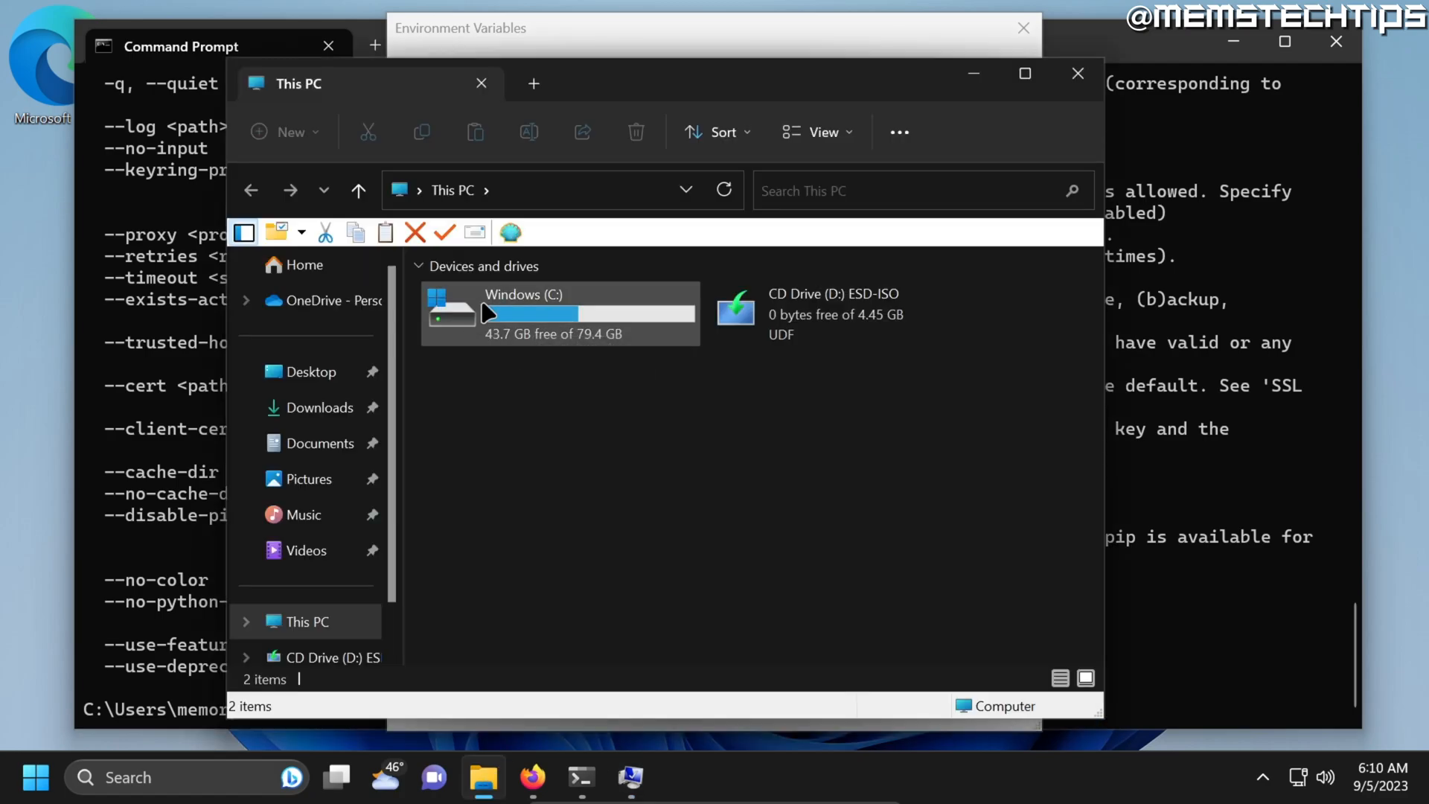
Open C:\Python in File Explorer and copy its full path from the address bar.
double_click(523, 313)
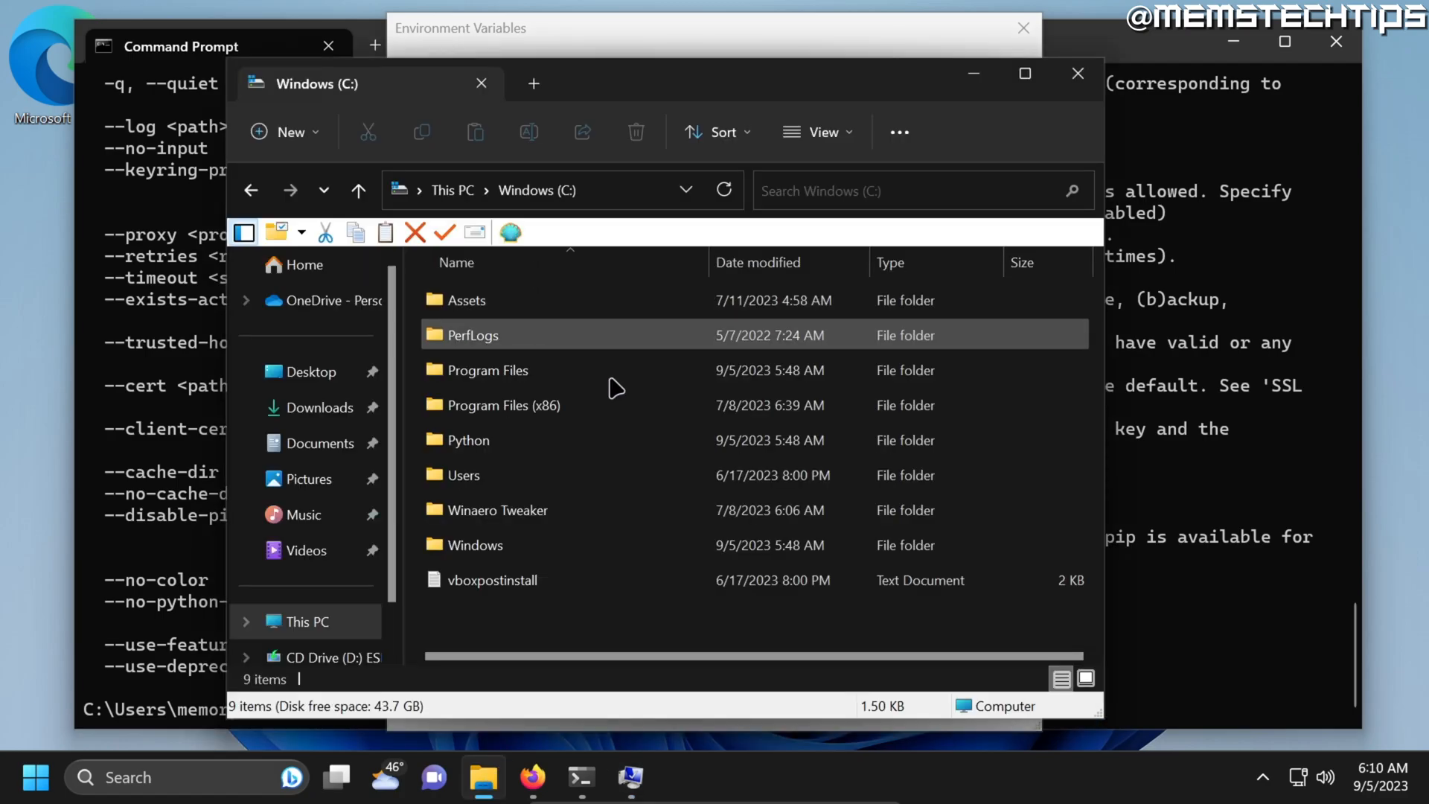
double_click(467, 440)
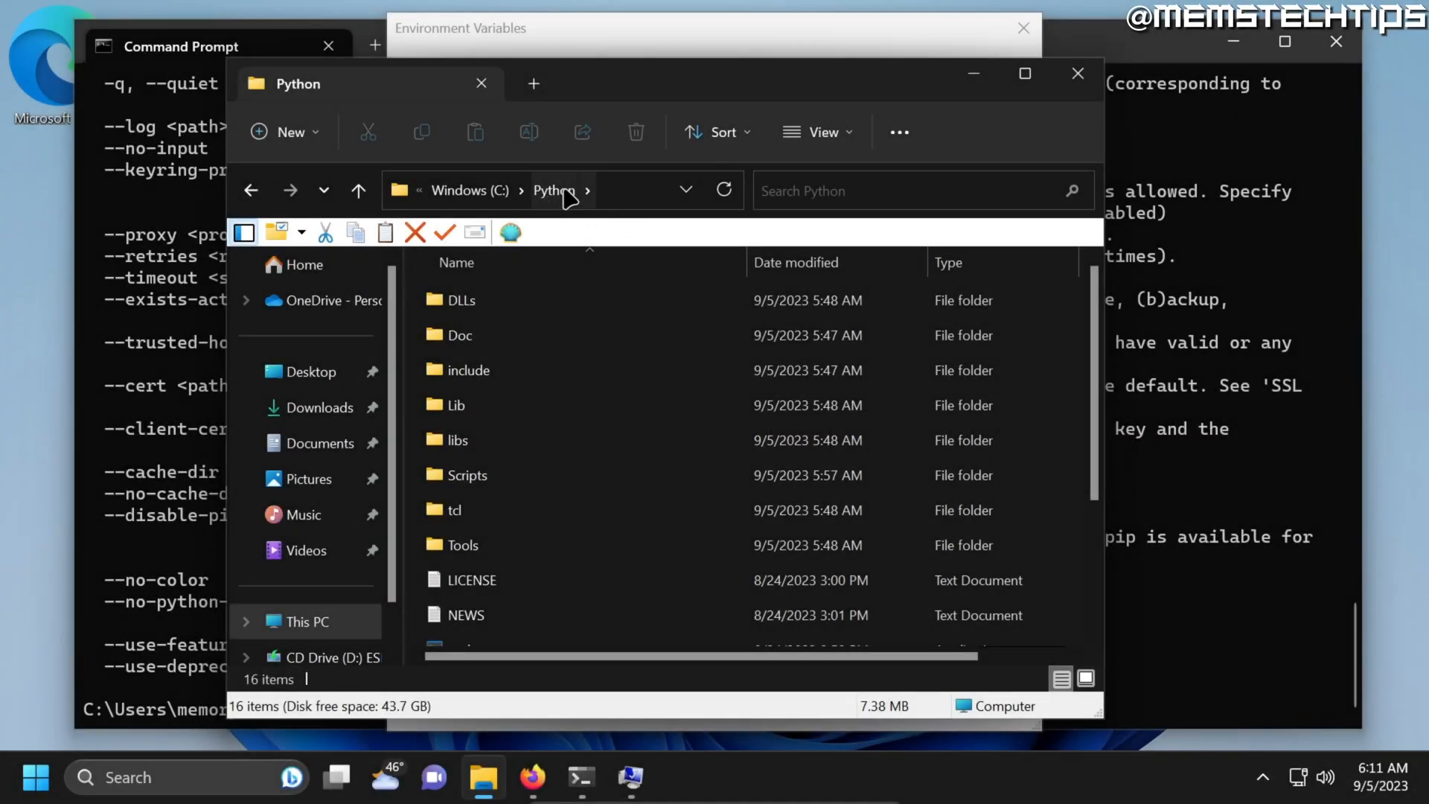
click(593, 191)
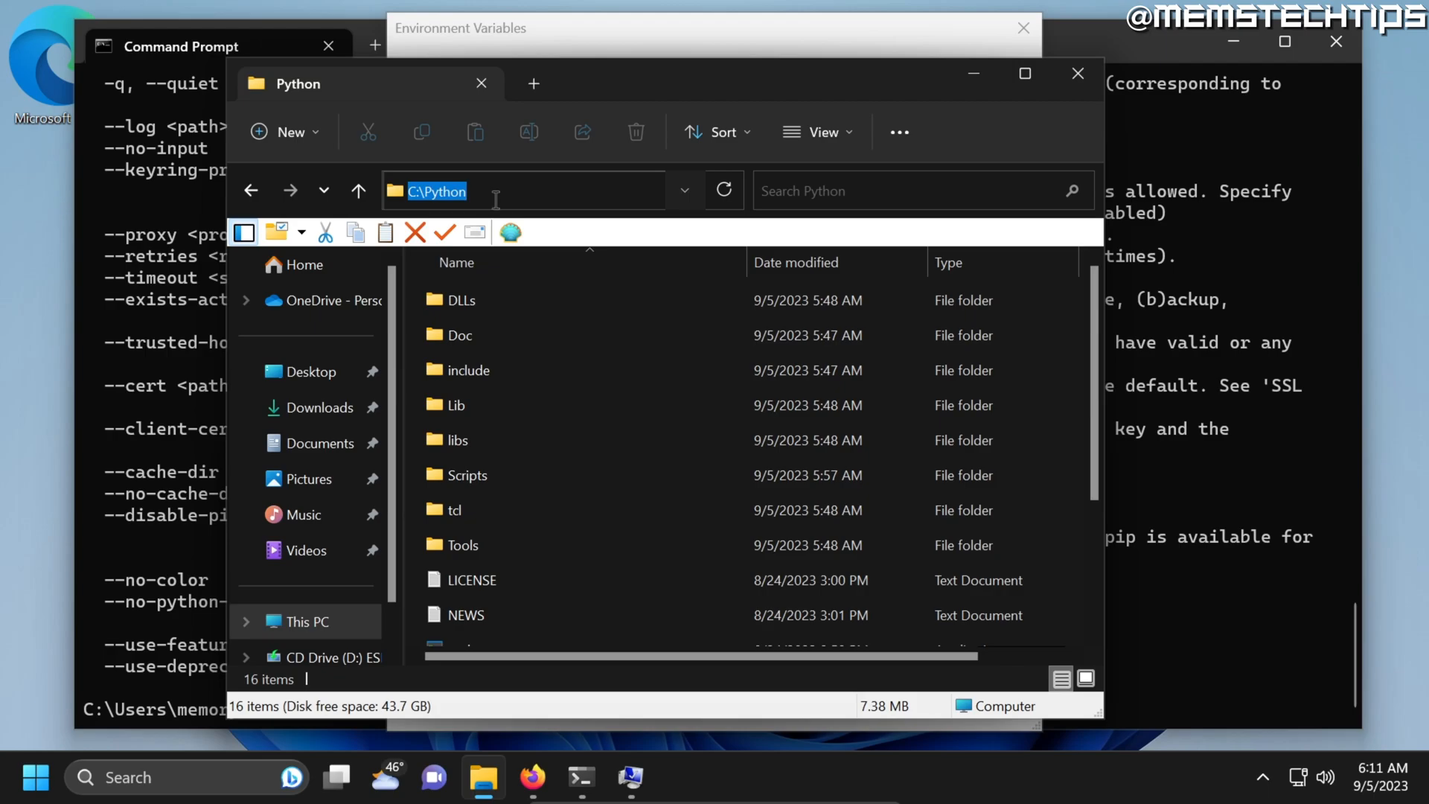
key(ctrl+c)
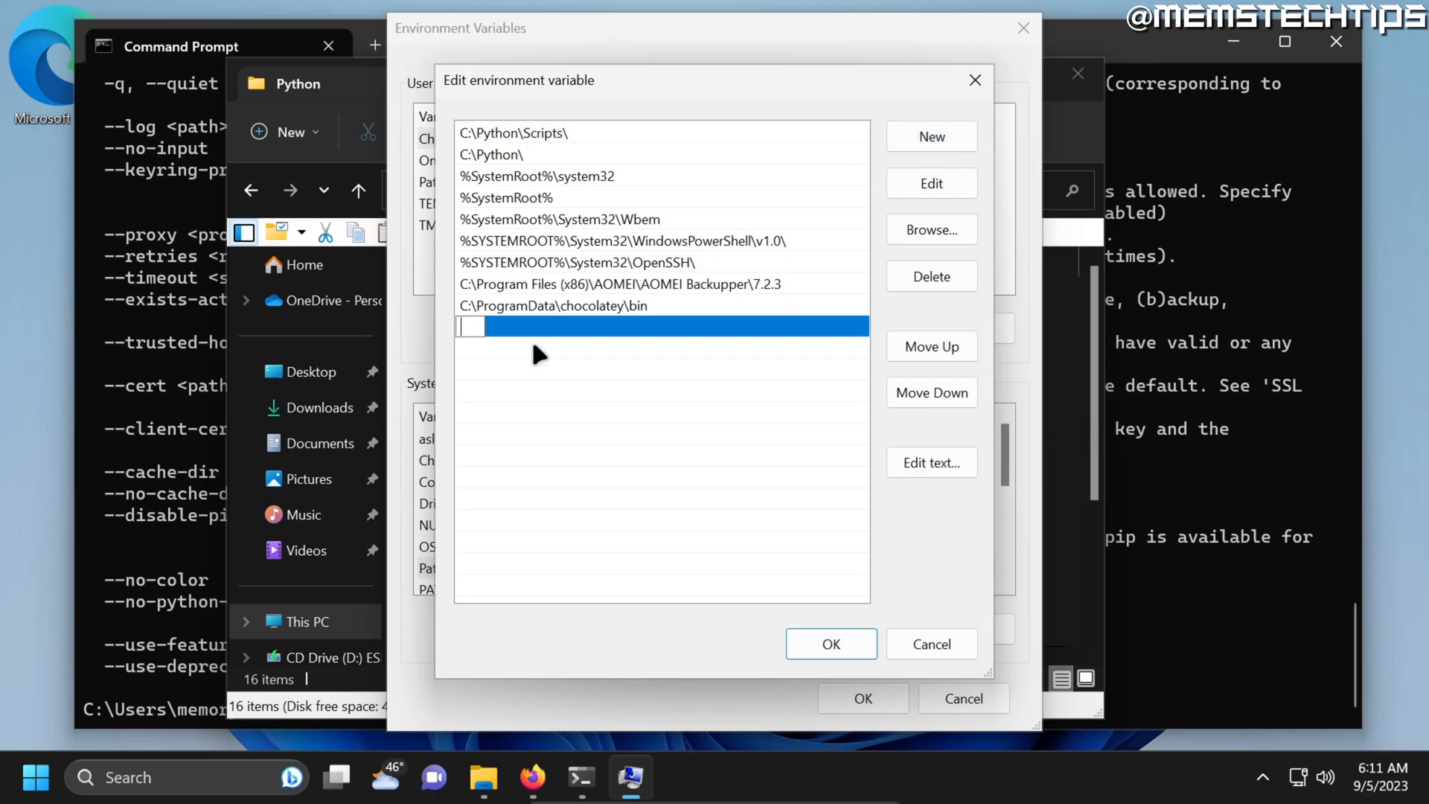
Add C:\Python and C:\Python\Scripts to the system Path and confirm with OK.
key(ctrl+v)
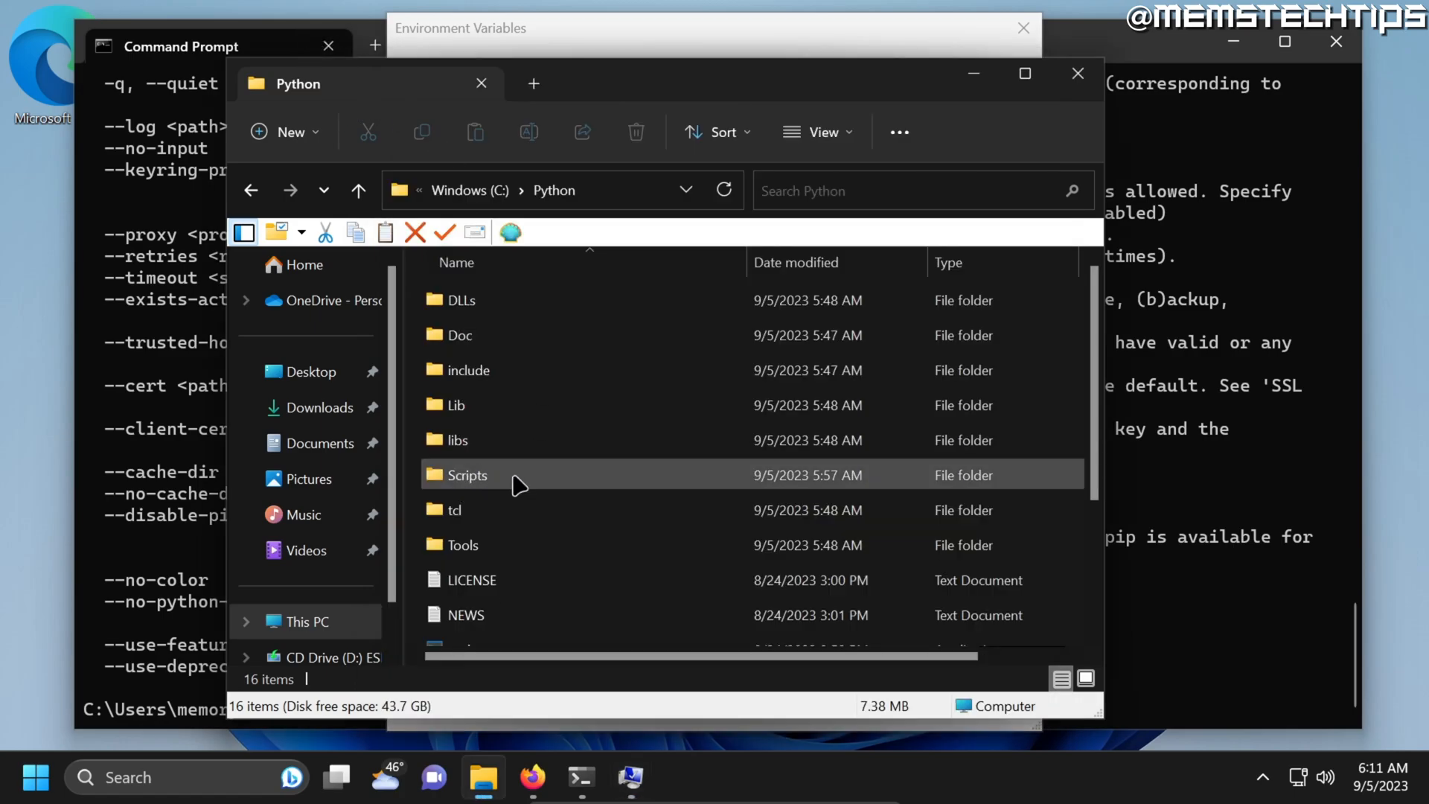
double_click(466, 475)
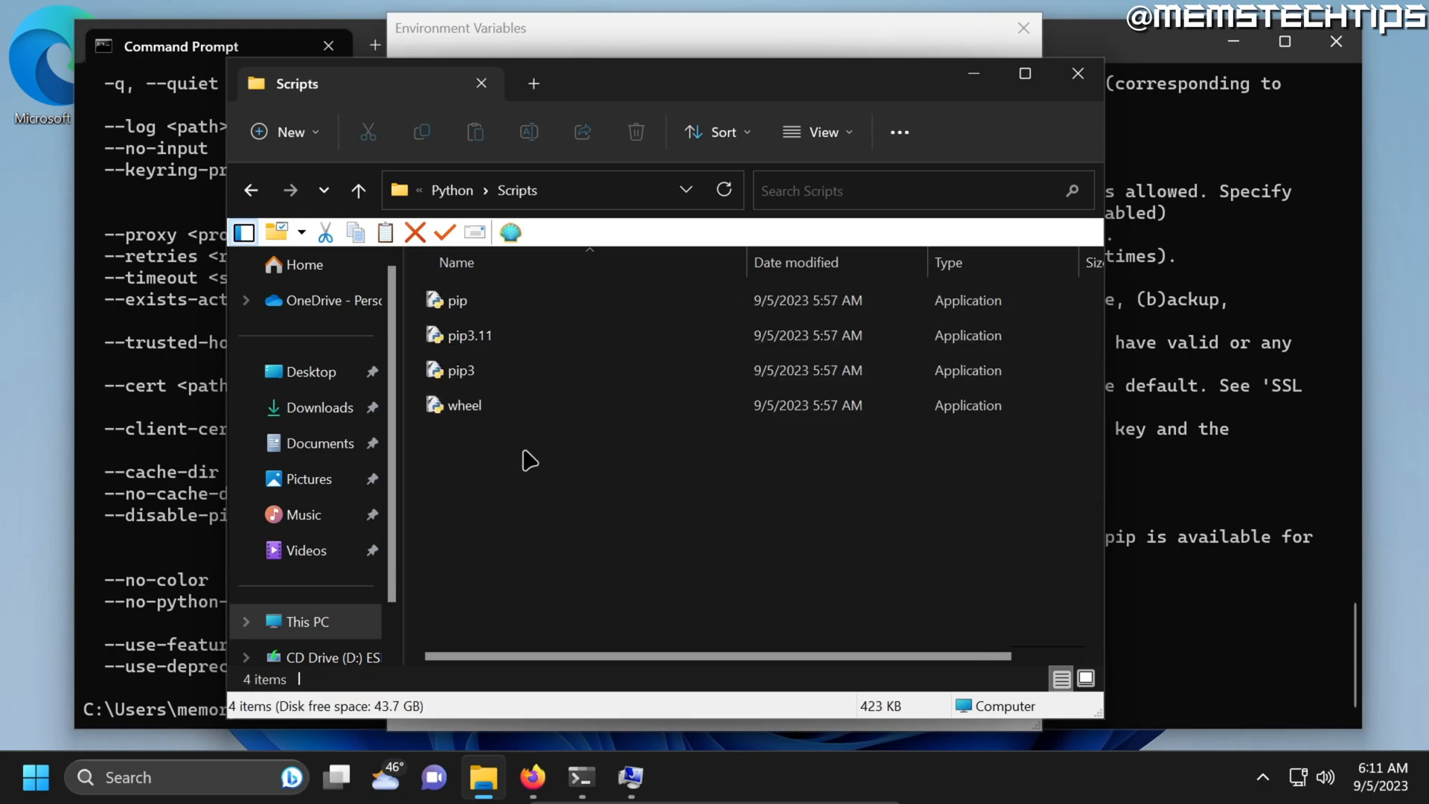
click(547, 191)
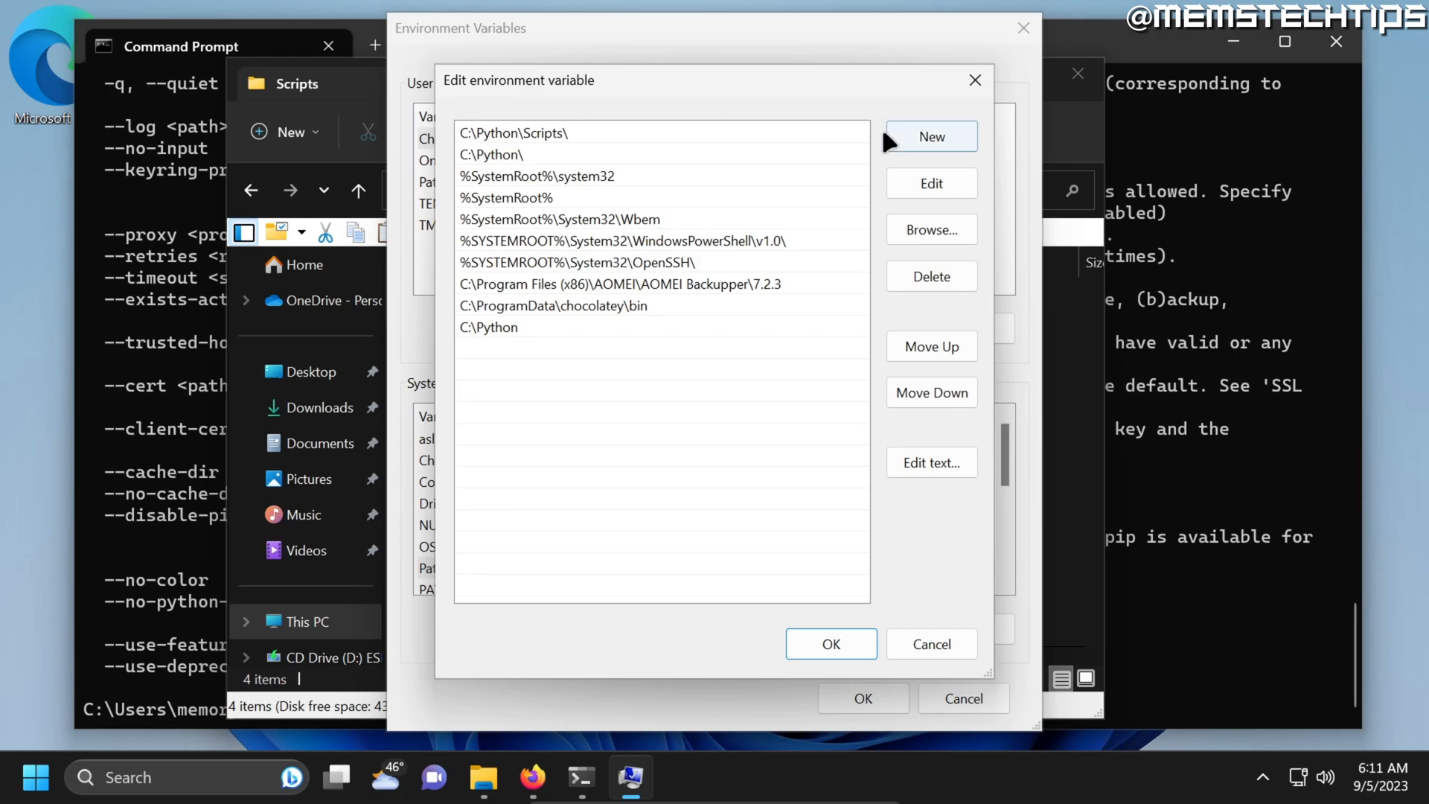
click(931, 135)
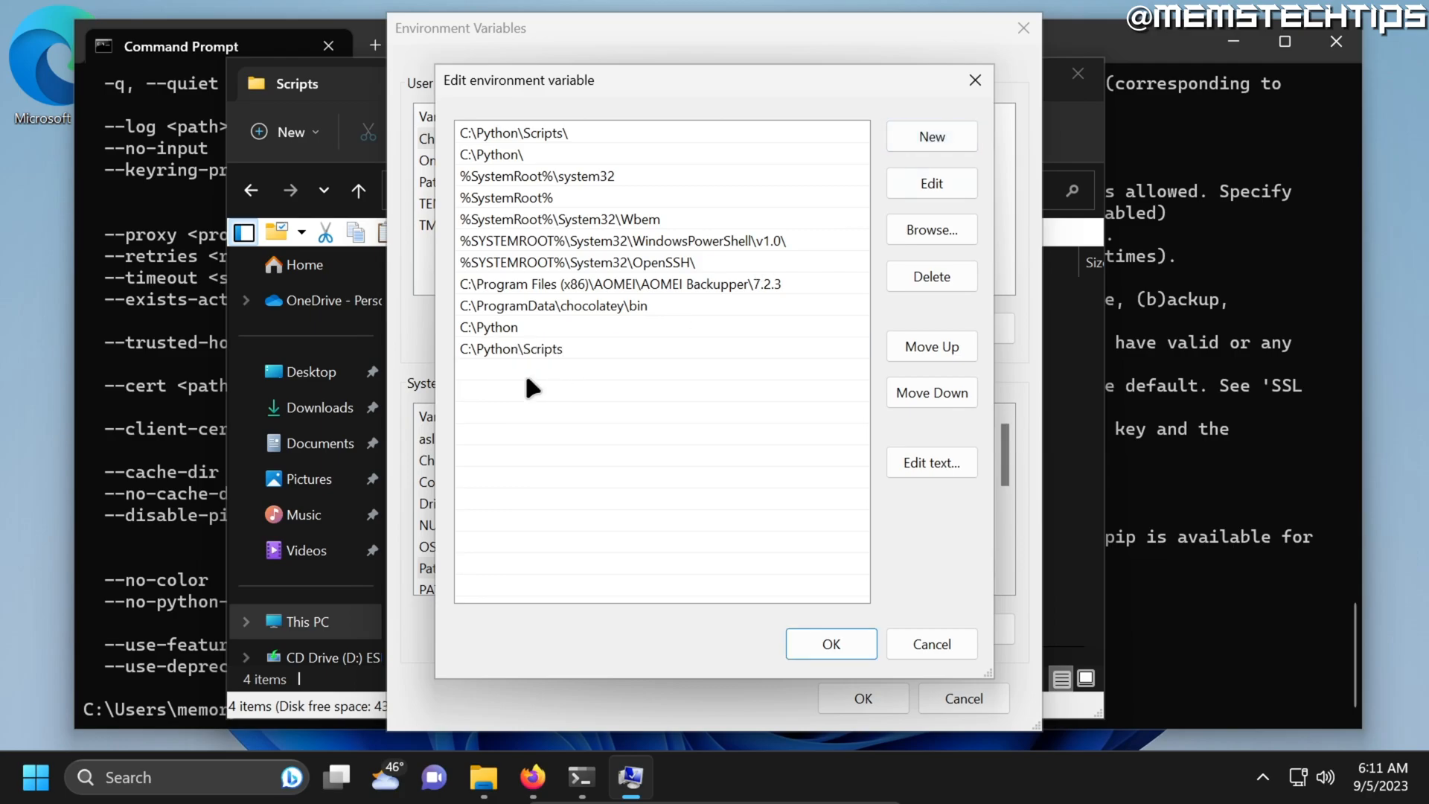
click(829, 643)
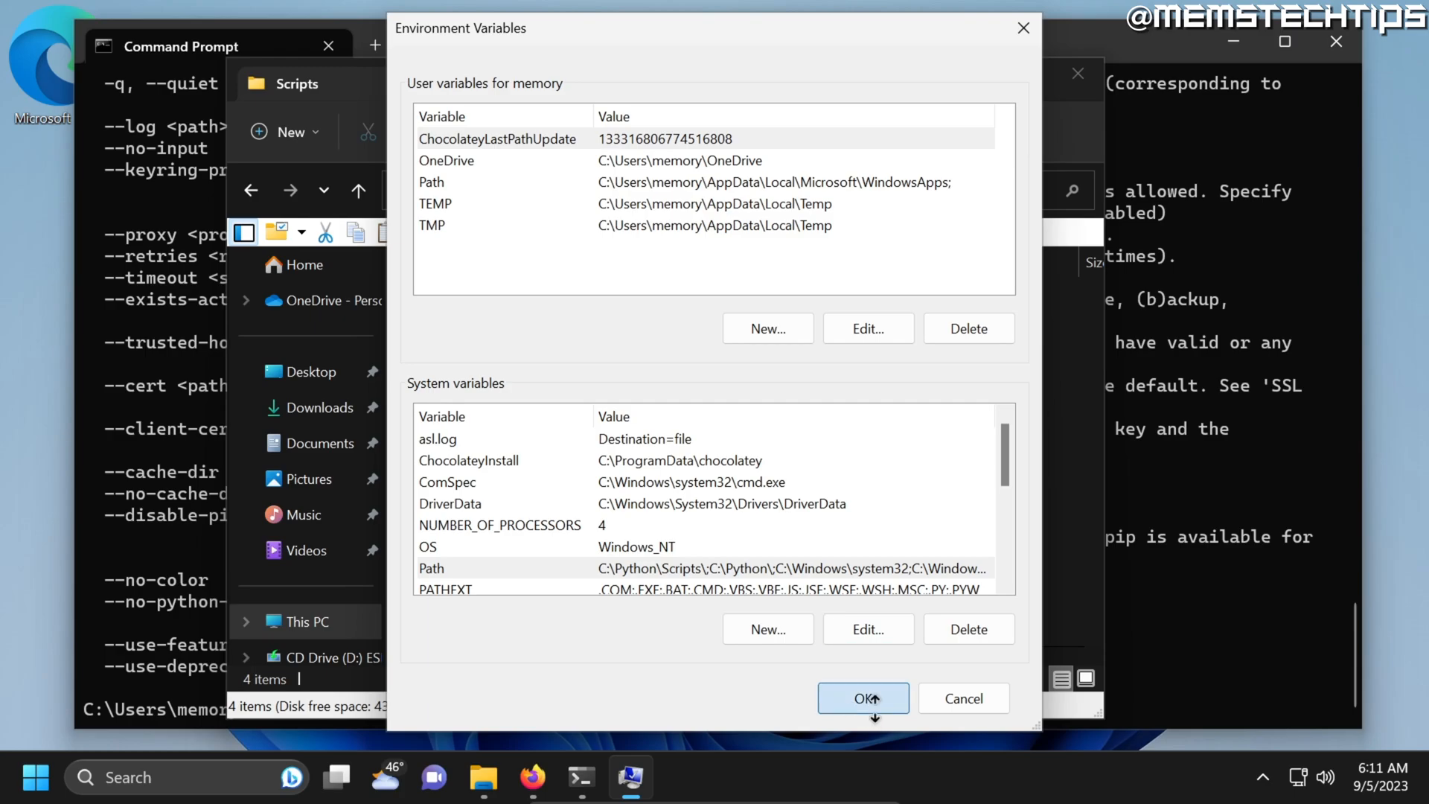
Confirm the Environment Variables window with OK to save the Path changes.
click(860, 698)
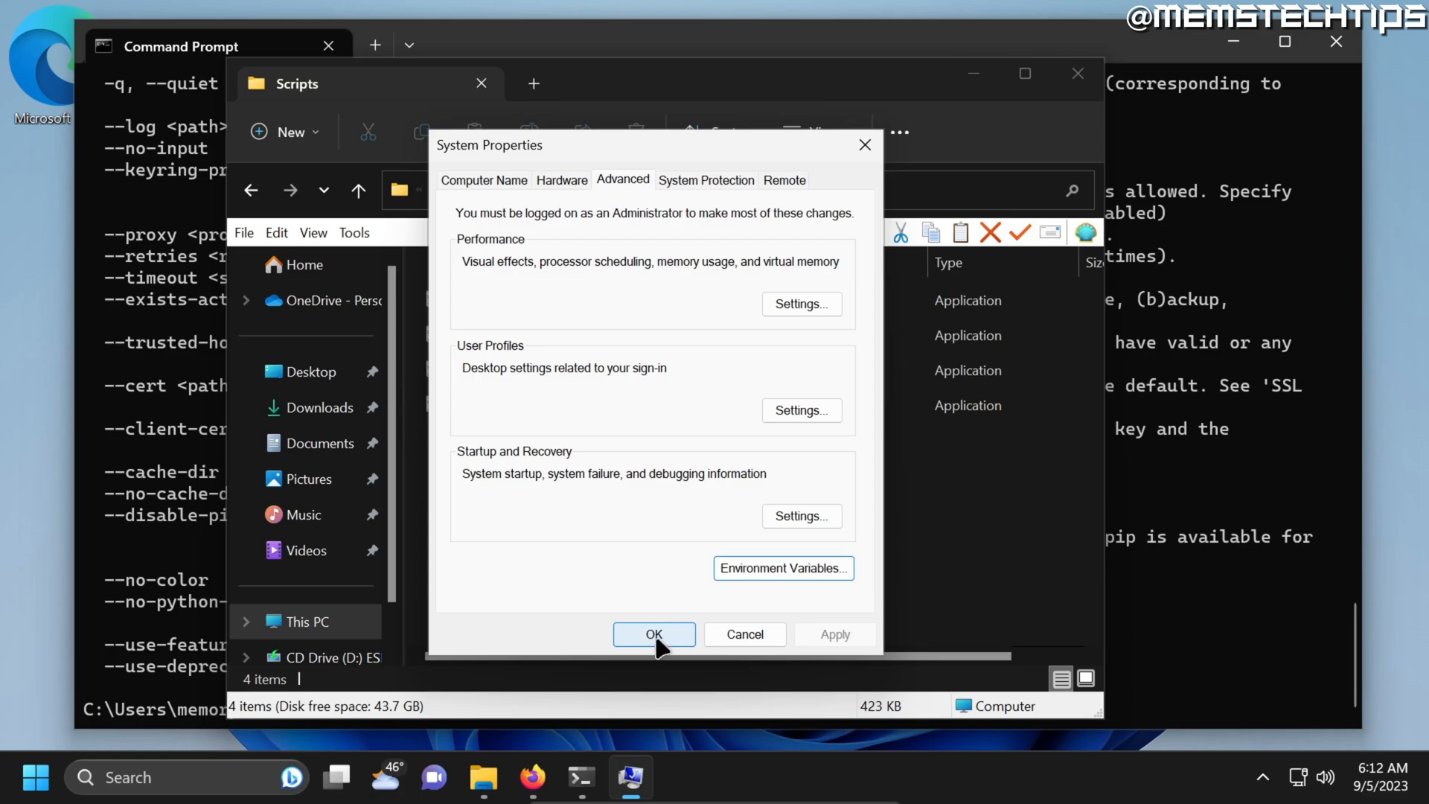
mouse_move(687, 646)
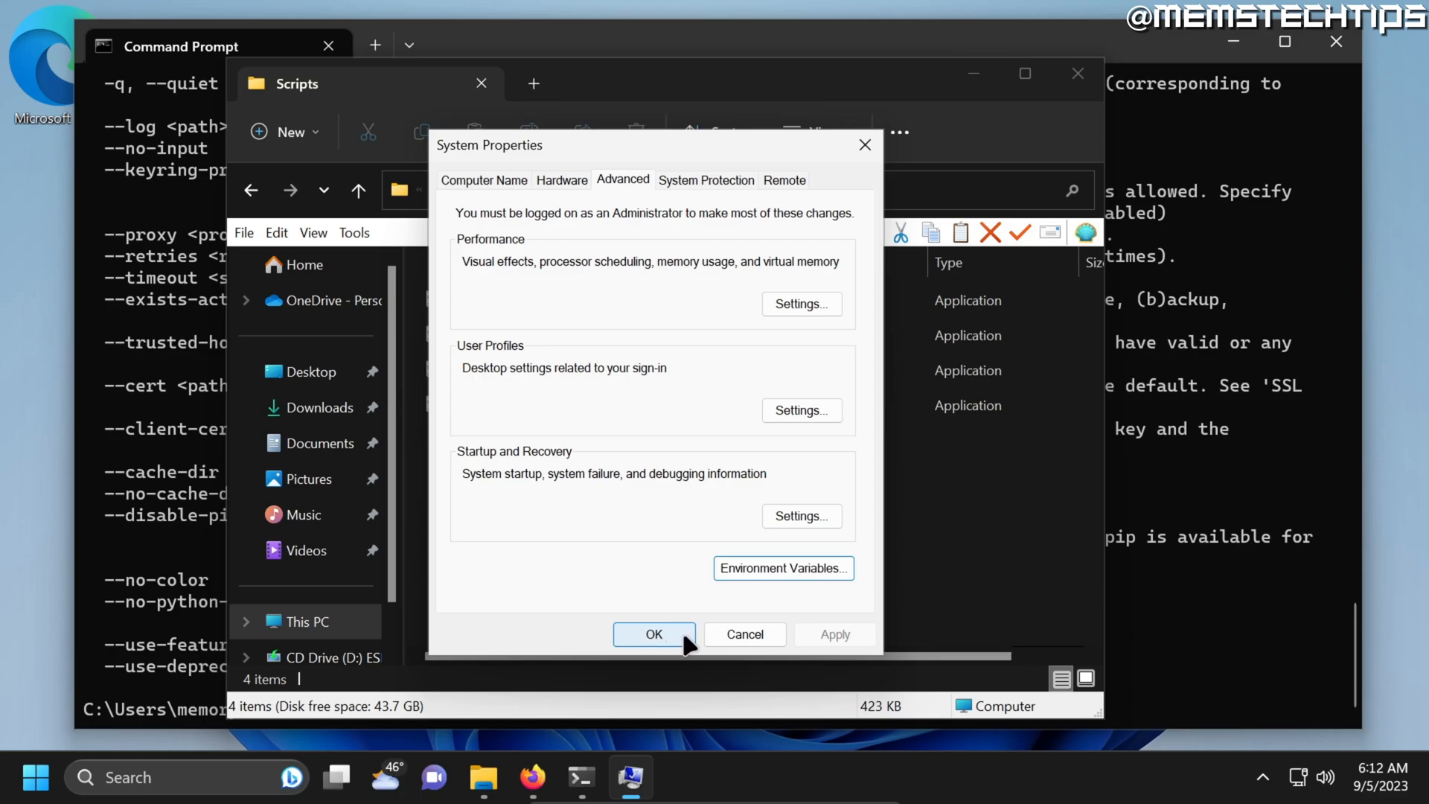